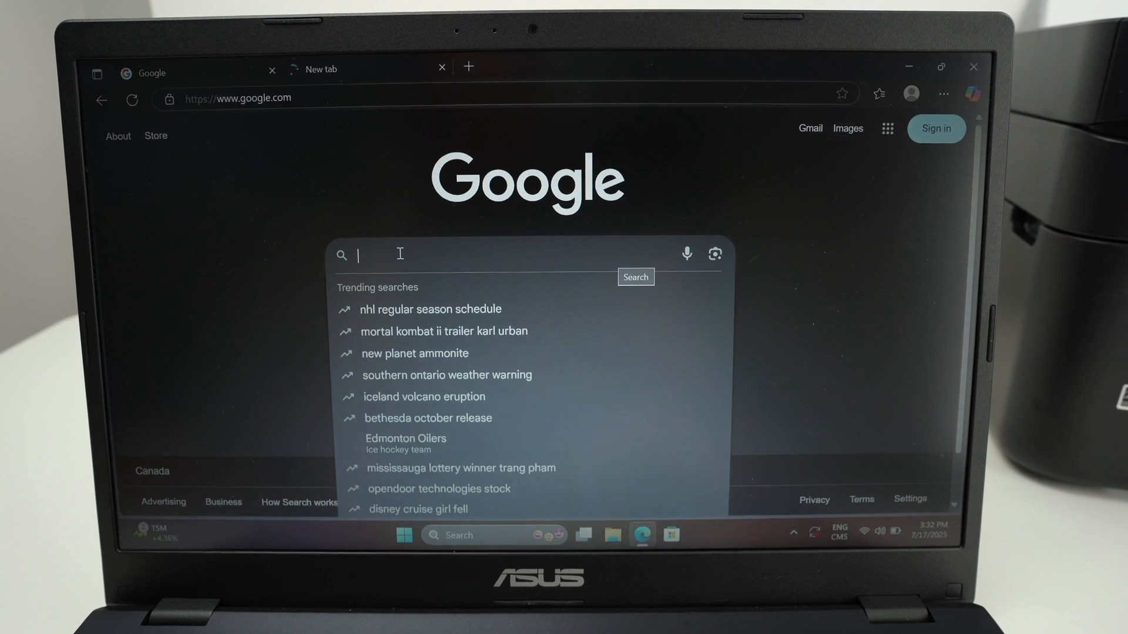
Search Google for 'epson wf-2930 driver' and review the Epson support results
{"action": "type", "text": "epson w"}
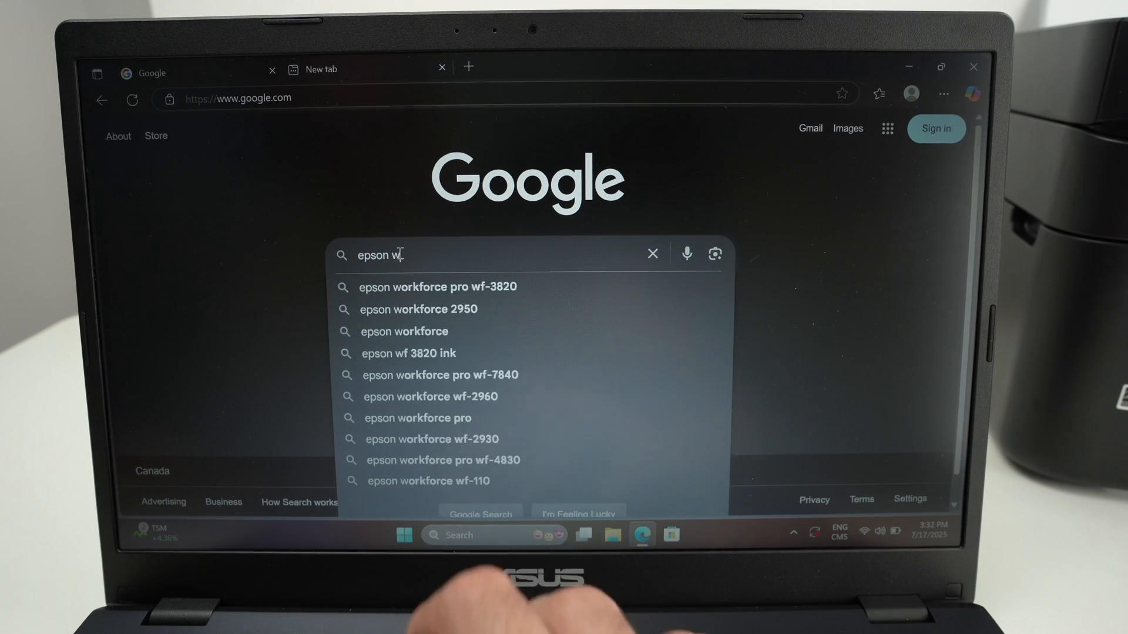
{"action": "type", "text": "f-"}
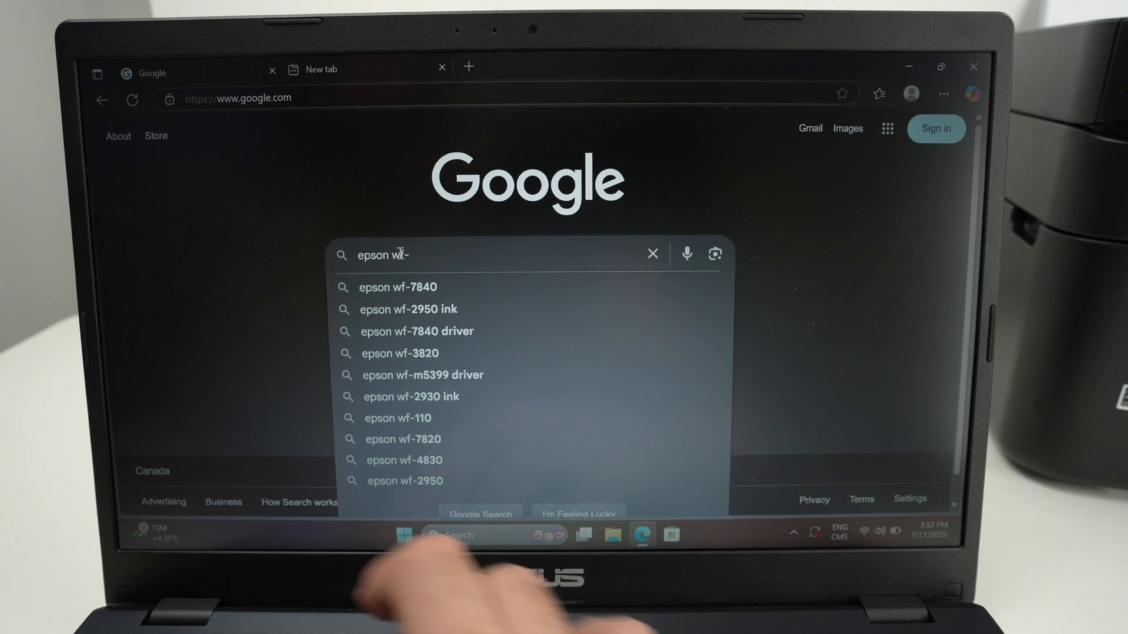
{"action": "type", "text": "2930 driver"}
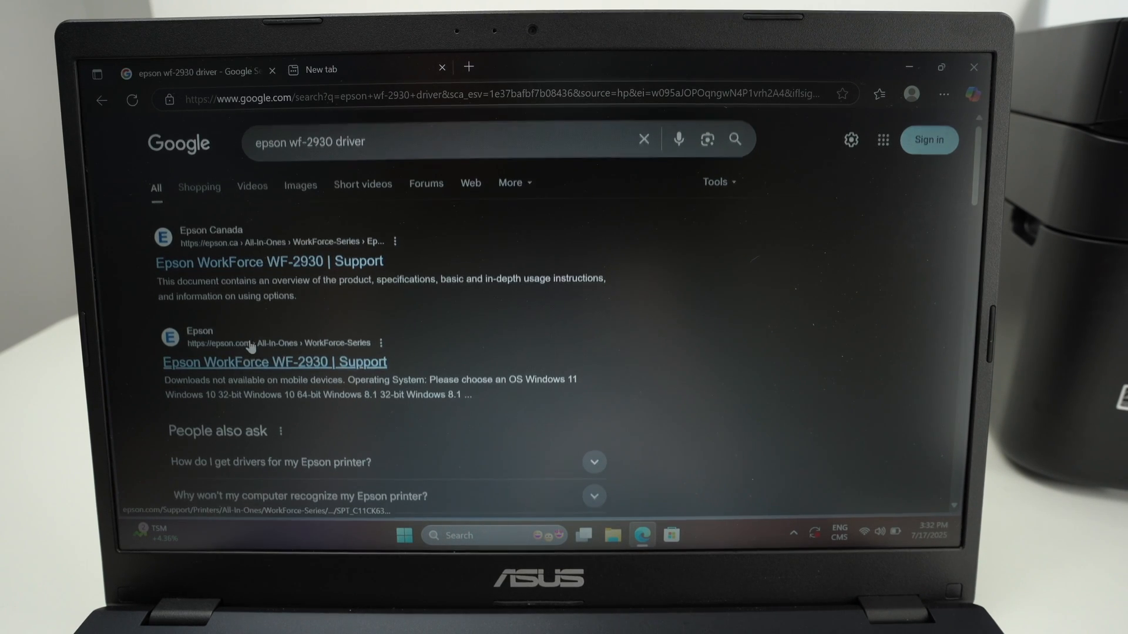
{"action": "scroll", "scroll_direction": "up", "scroll_amount": 3}
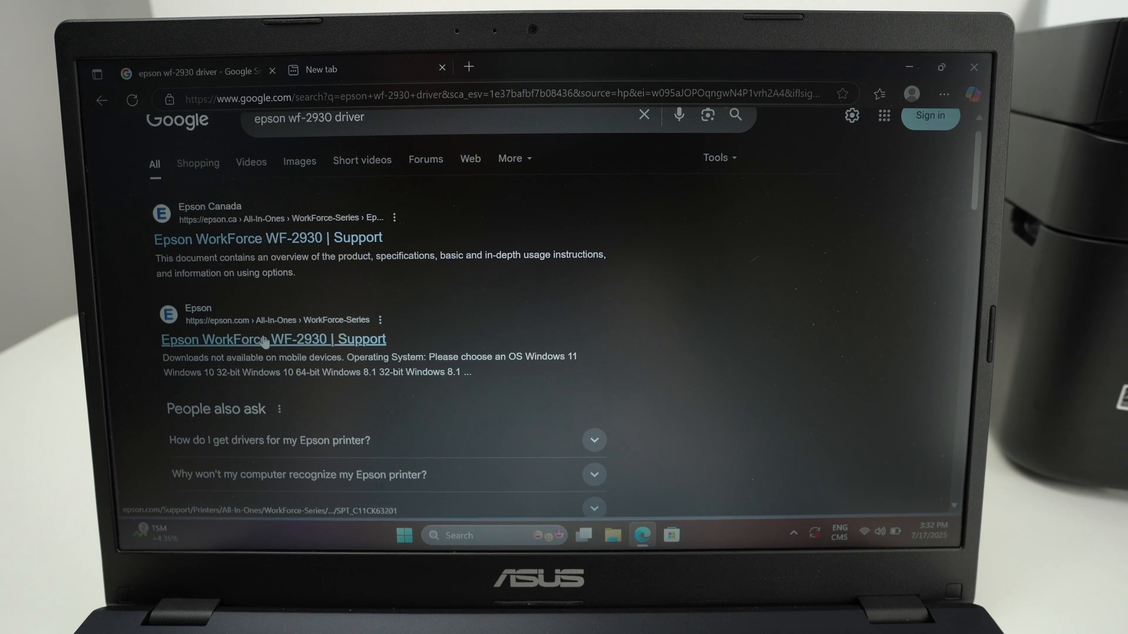
Go to Epson's WF-2930 support page and show downloads for Windows 11
{"action": "left_click", "coordinate": [272, 338]}
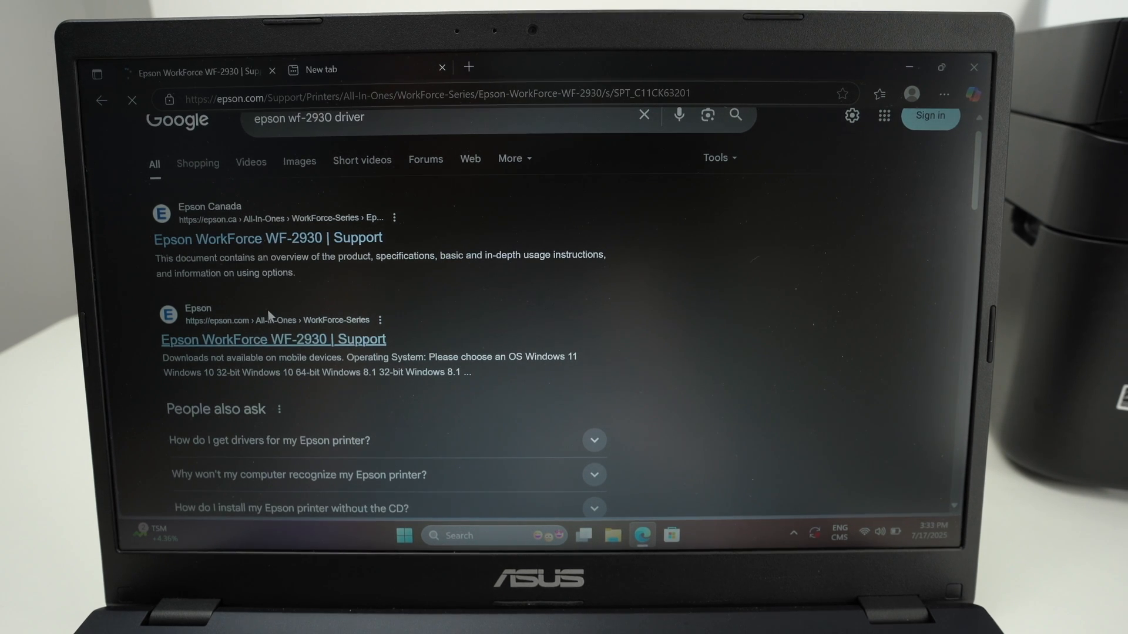
{"action": "left_click", "coordinate": [273, 339]}
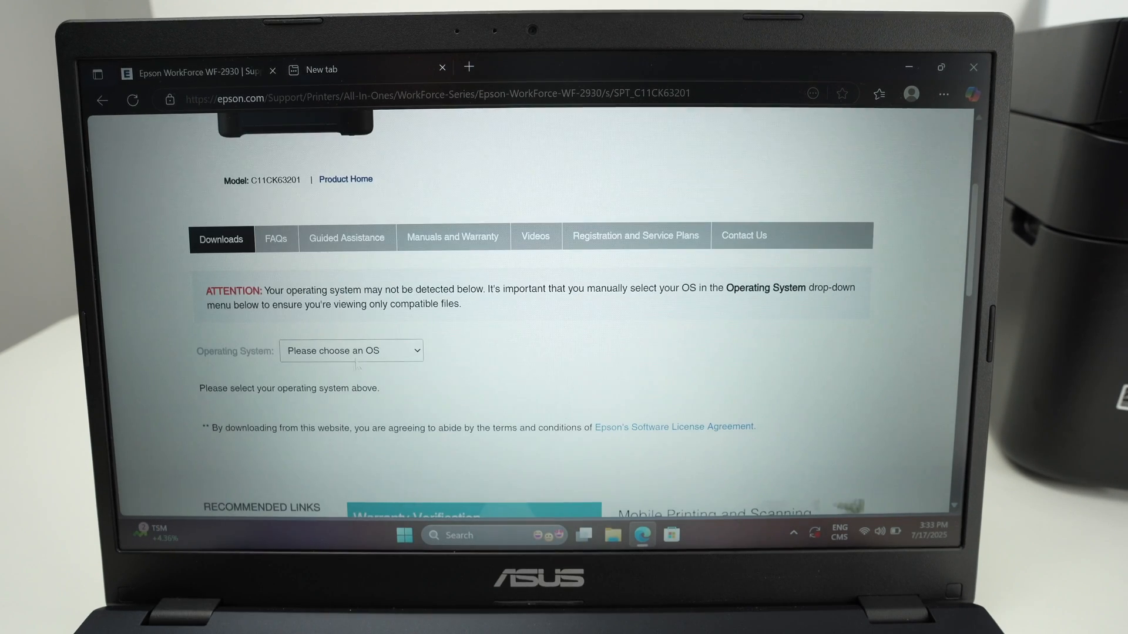
{"action": "left_click", "coordinate": [351, 350]}
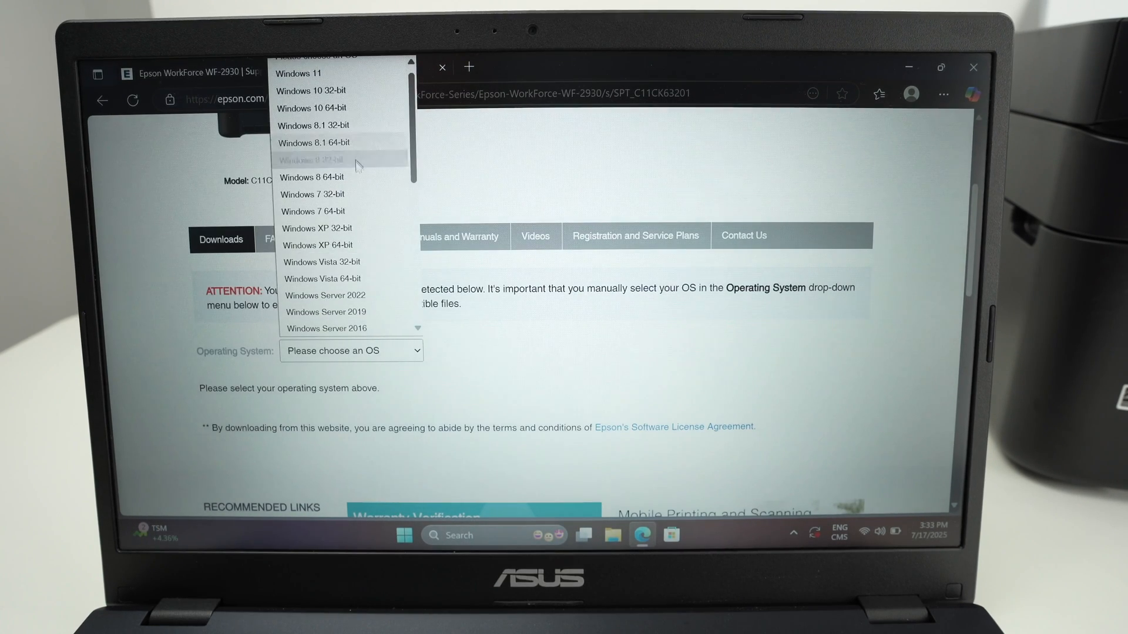
{"action": "scroll", "scroll_direction": "up", "scroll_amount": 3}
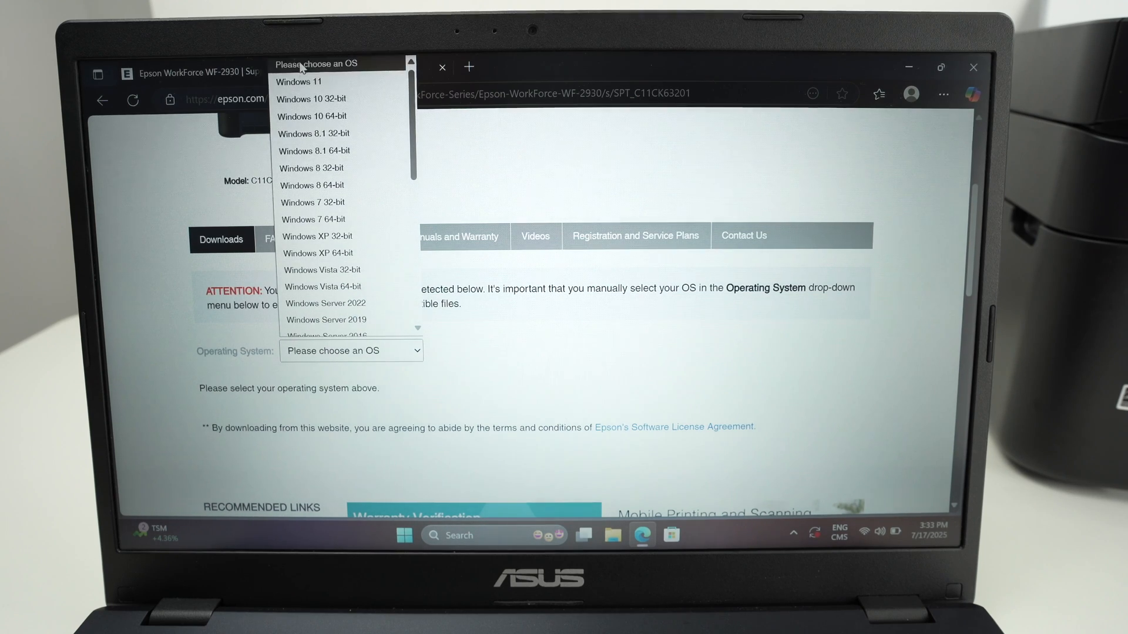
{"action": "left_click", "coordinate": [296, 81]}
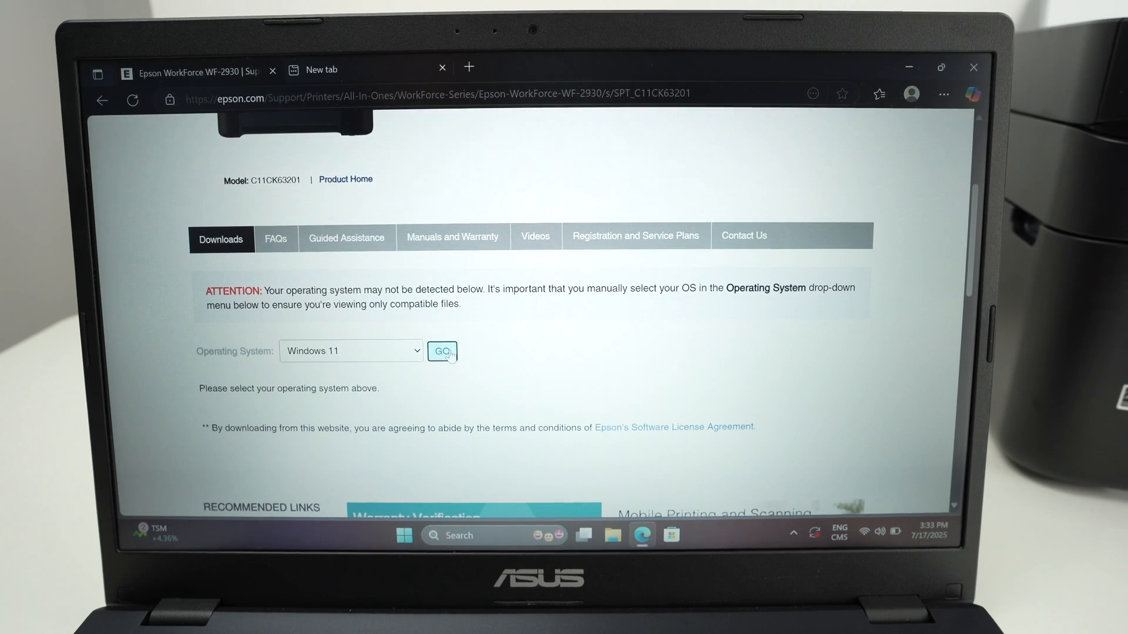
{"action": "left_click", "coordinate": [442, 351]}
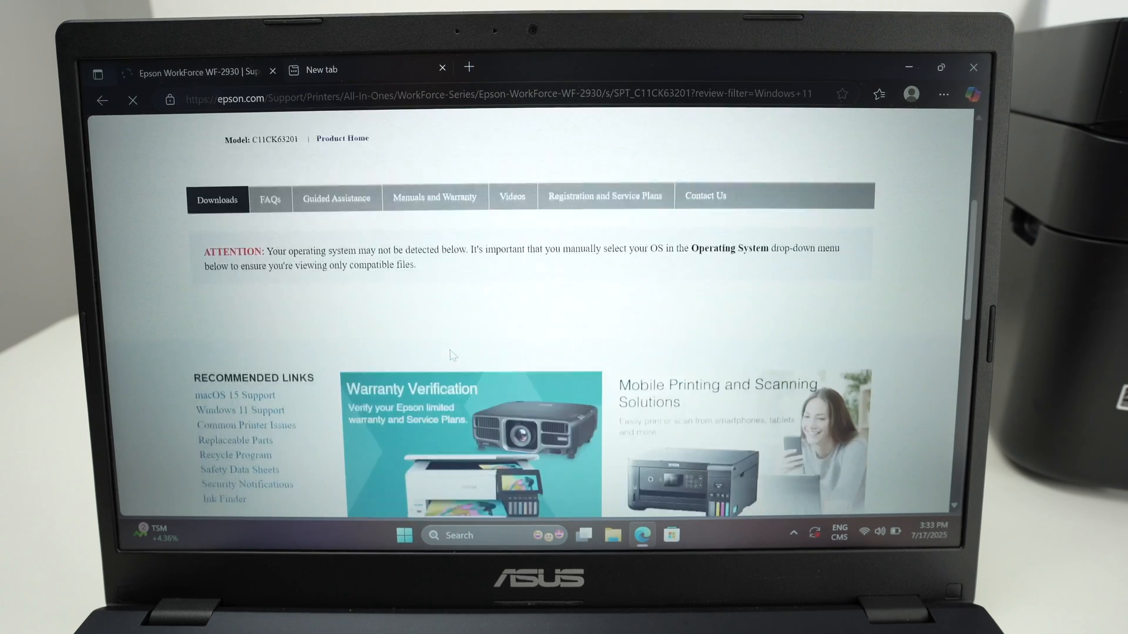
Under Drivers, download Printer Driver v3.01 (WF2930_X64_301_NA.exe)
{"action": "scroll", "scroll_direction": "down", "scroll_amount": 3}
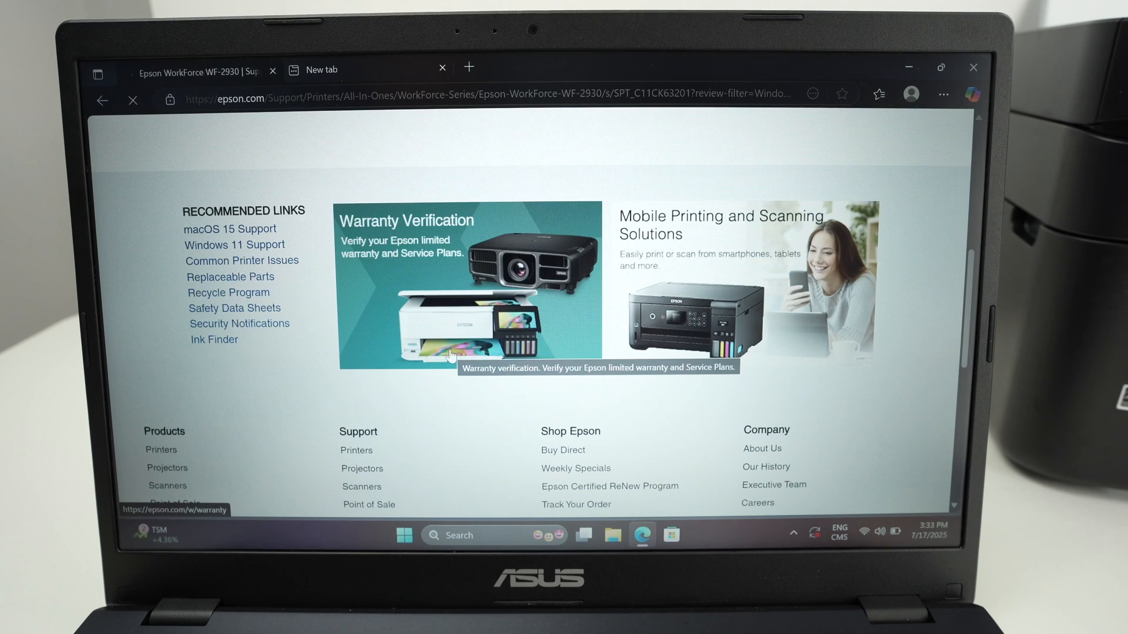
{"action": "scroll", "scroll_direction": "up", "scroll_amount": 3}
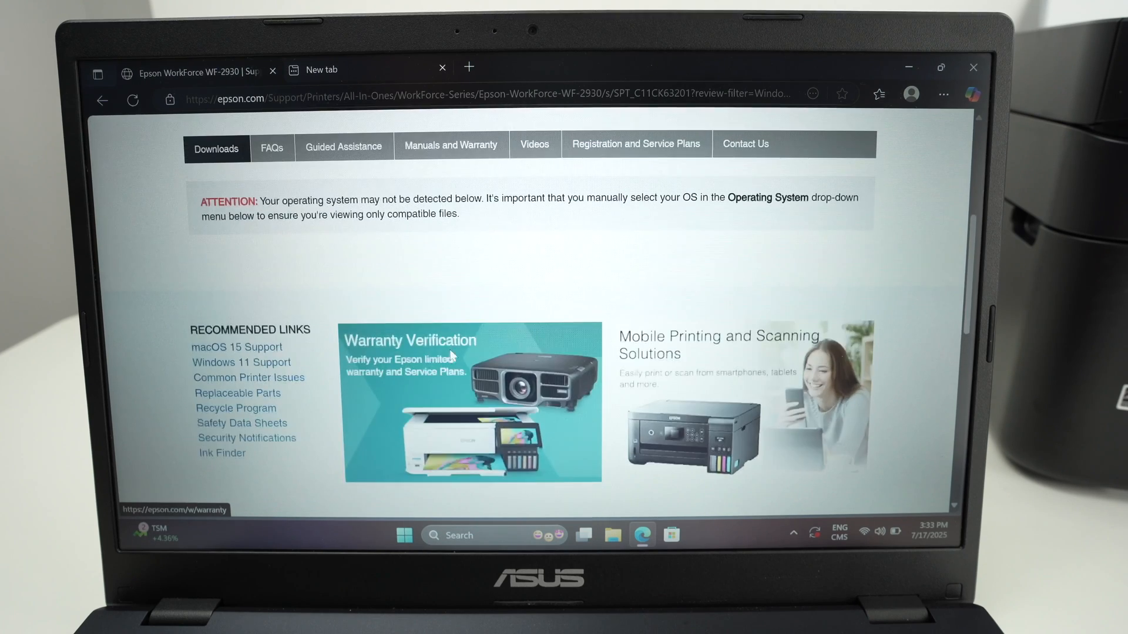
{"action": "scroll", "scroll_direction": "down", "scroll_amount": 3}
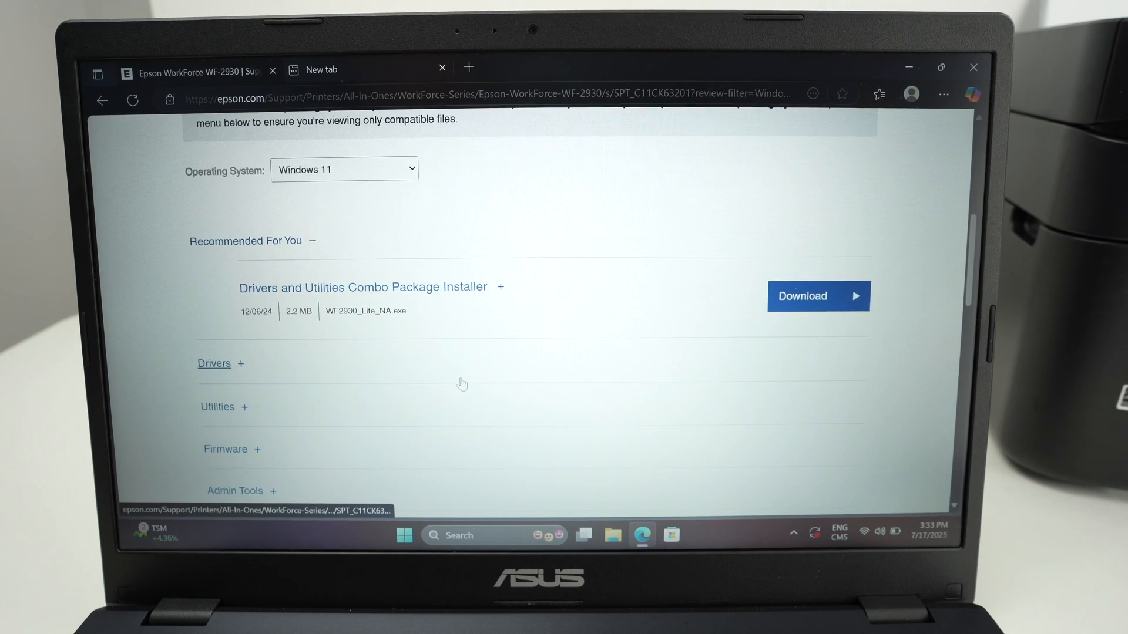
{"action": "scroll", "scroll_direction": "down", "scroll_amount": 3}
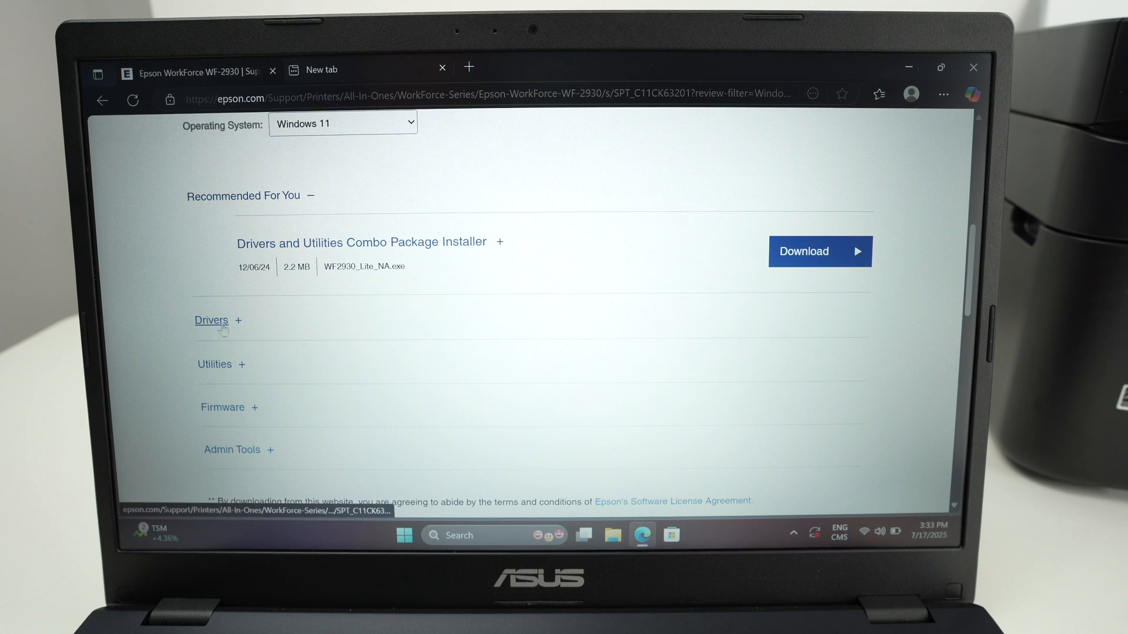
{"action": "left_click", "coordinate": [211, 320]}
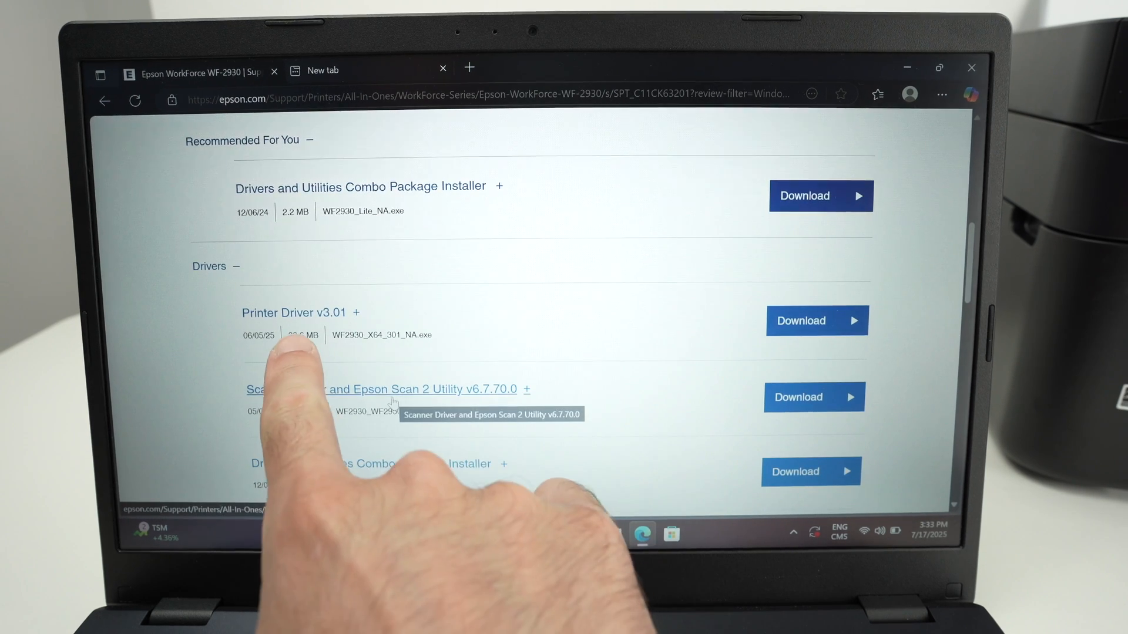
{"action": "scroll", "scroll_direction": "up", "scroll_amount": 3}
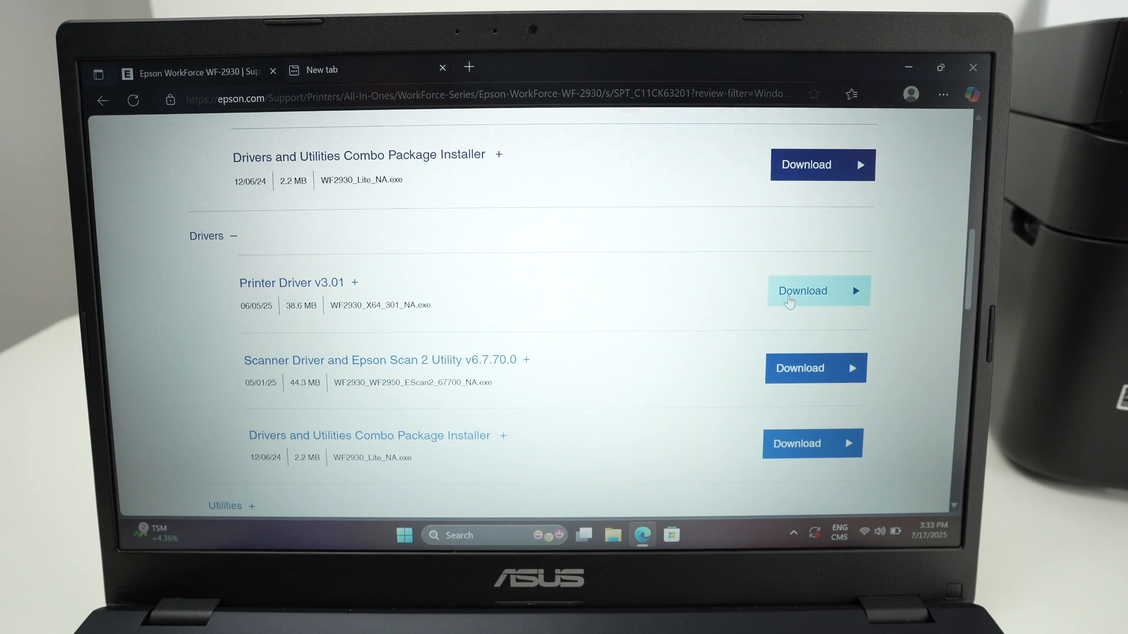
{"action": "left_click", "coordinate": [815, 290]}
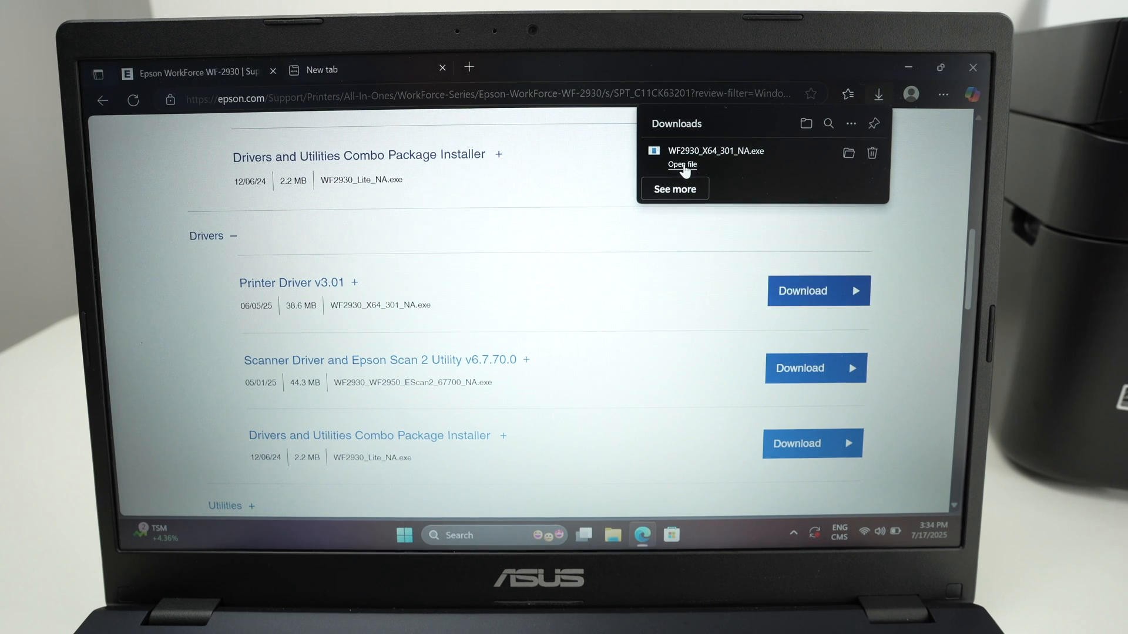
Run the installer as administrator with default-printer and auto-update options unticked for WF-2930
{"action": "left_click", "coordinate": [680, 165]}
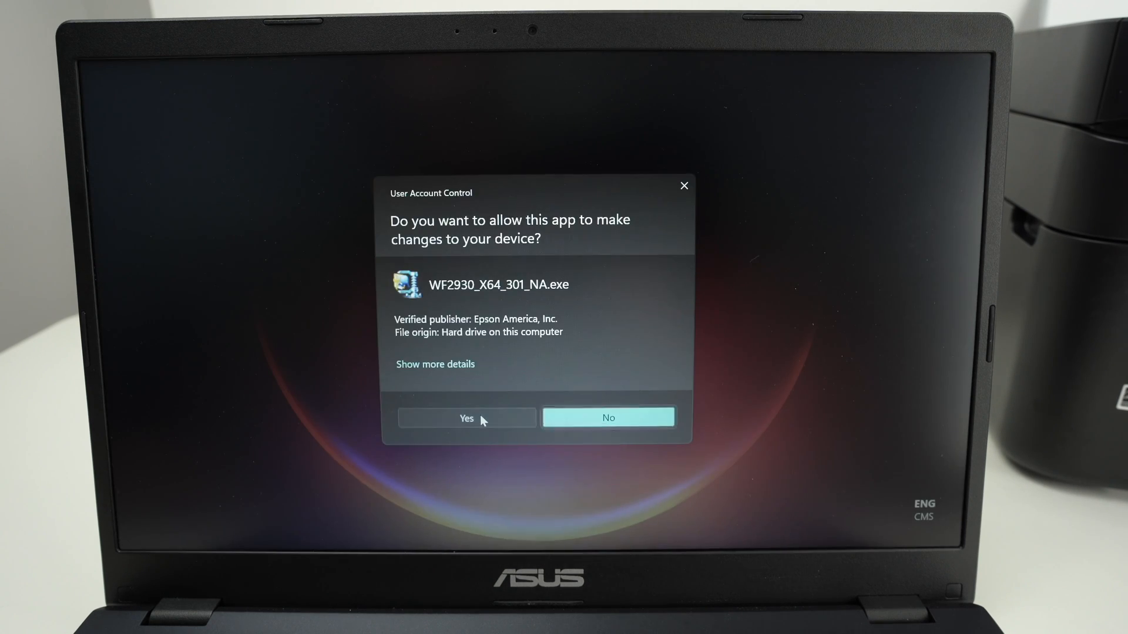
{"action": "left_click", "coordinate": [466, 418]}
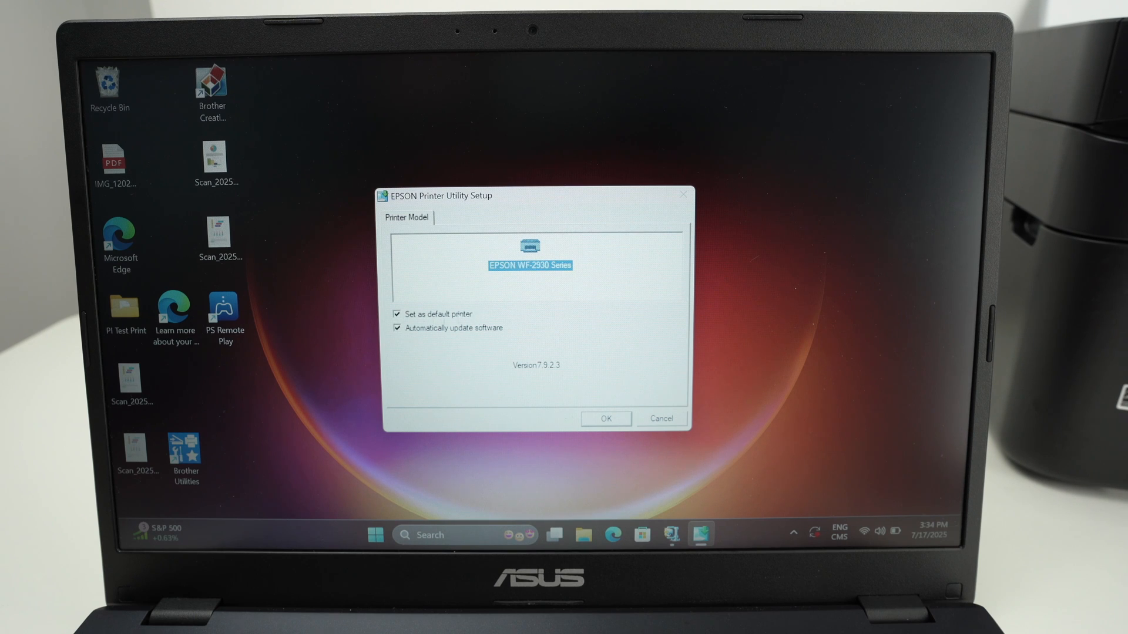
{"action": "left_click", "coordinate": [396, 314]}
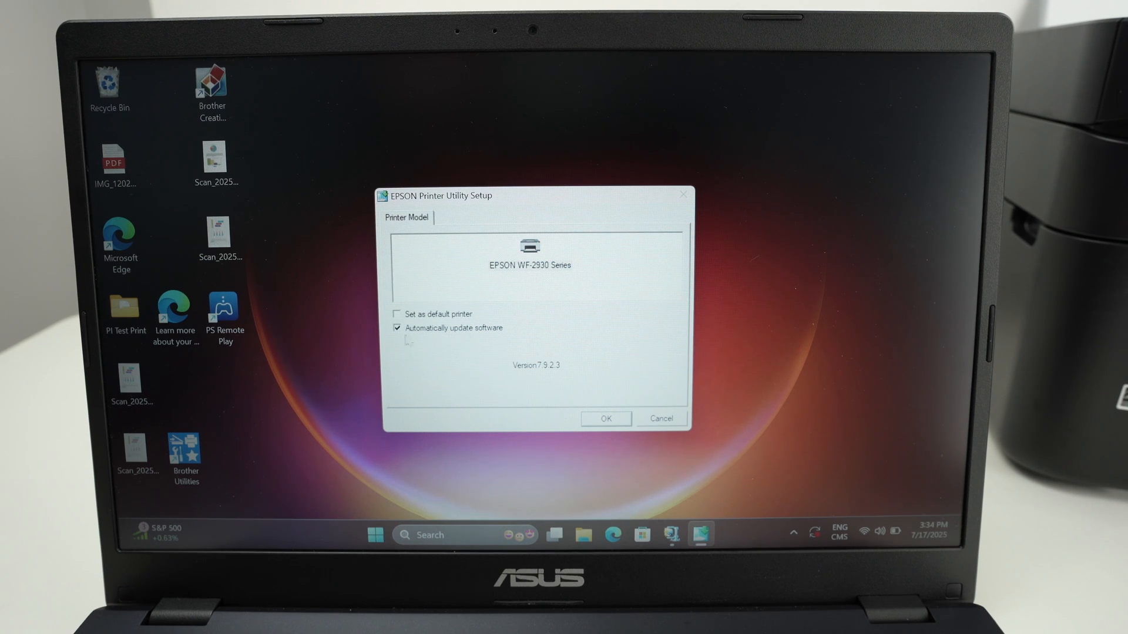
{"action": "left_click", "coordinate": [396, 328]}
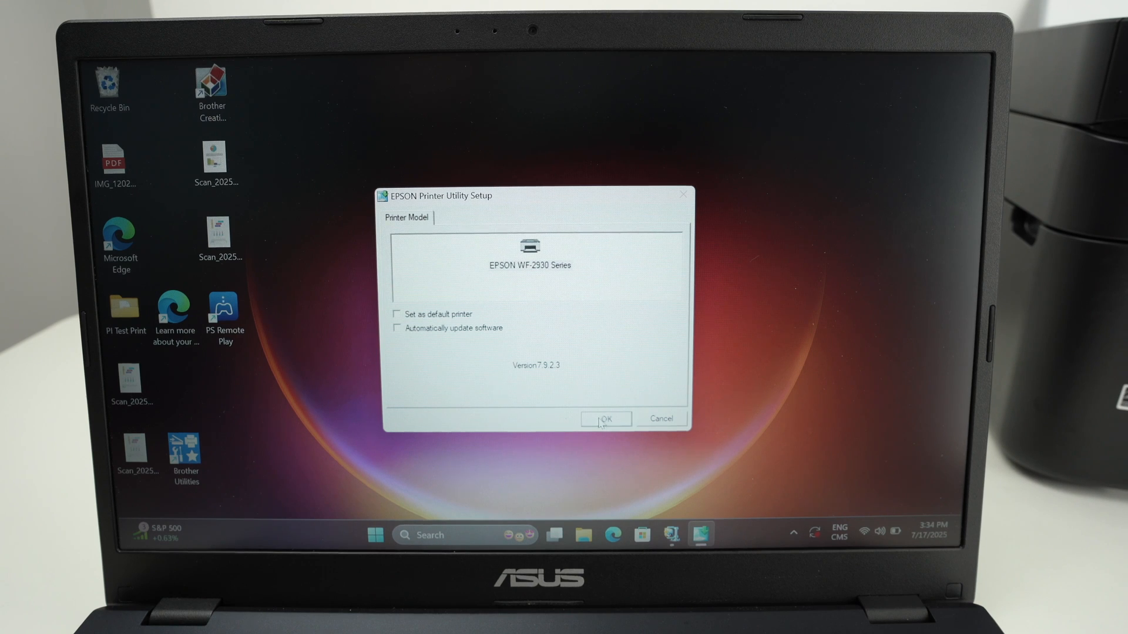
{"action": "left_click", "coordinate": [606, 418]}
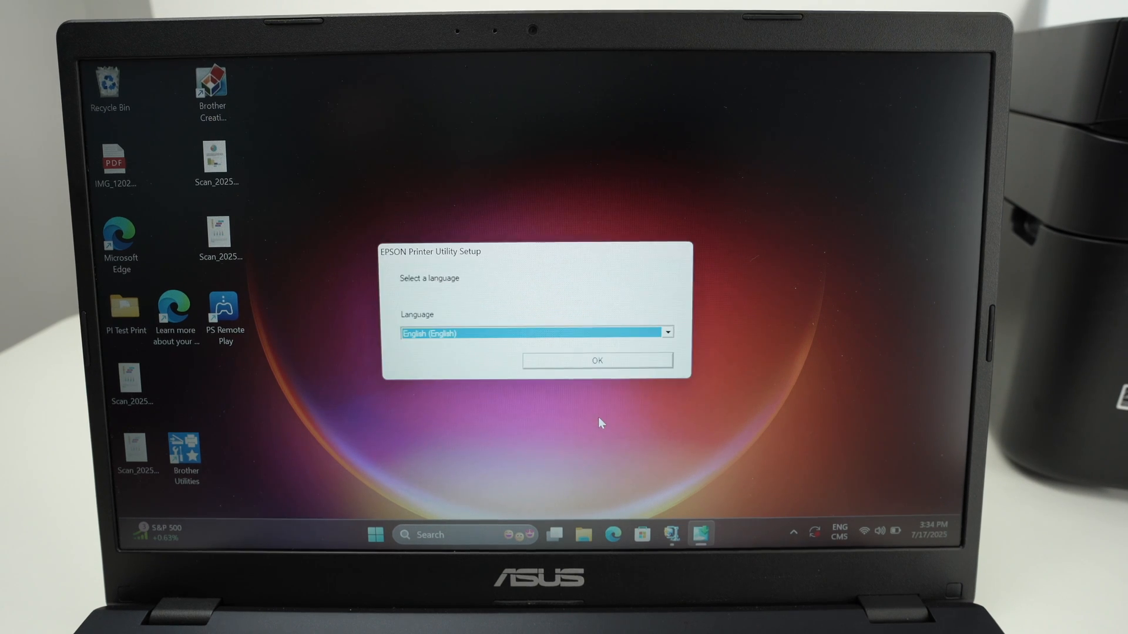
Keep English, accept the Epson license agreement and finish setup
{"action": "left_click", "coordinate": [597, 361]}
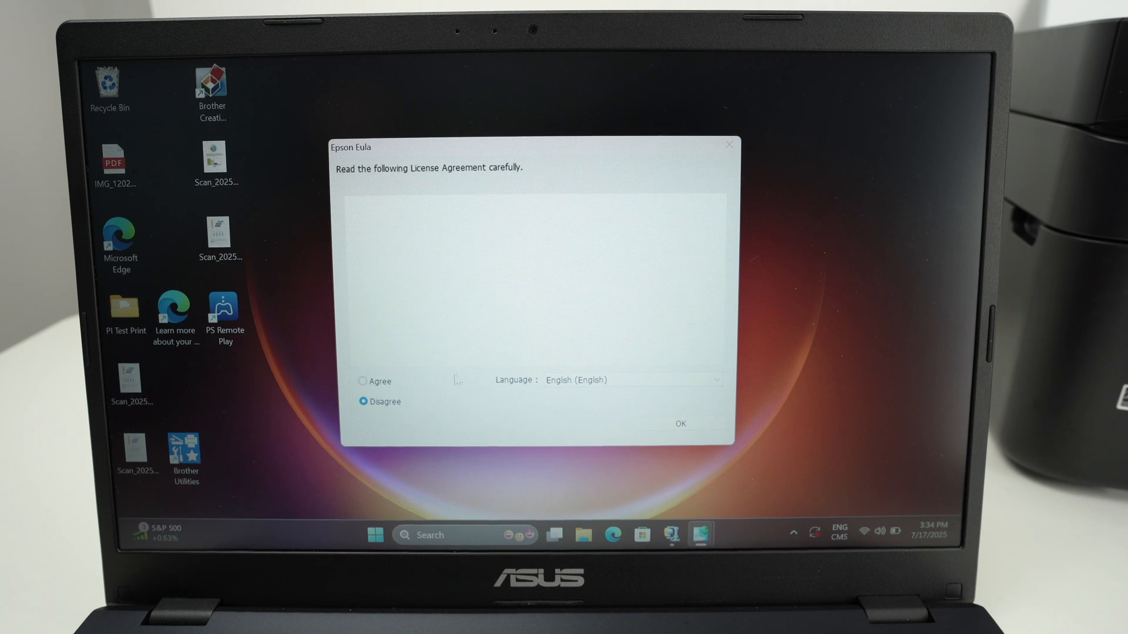
{"action": "left_click", "coordinate": [363, 380]}
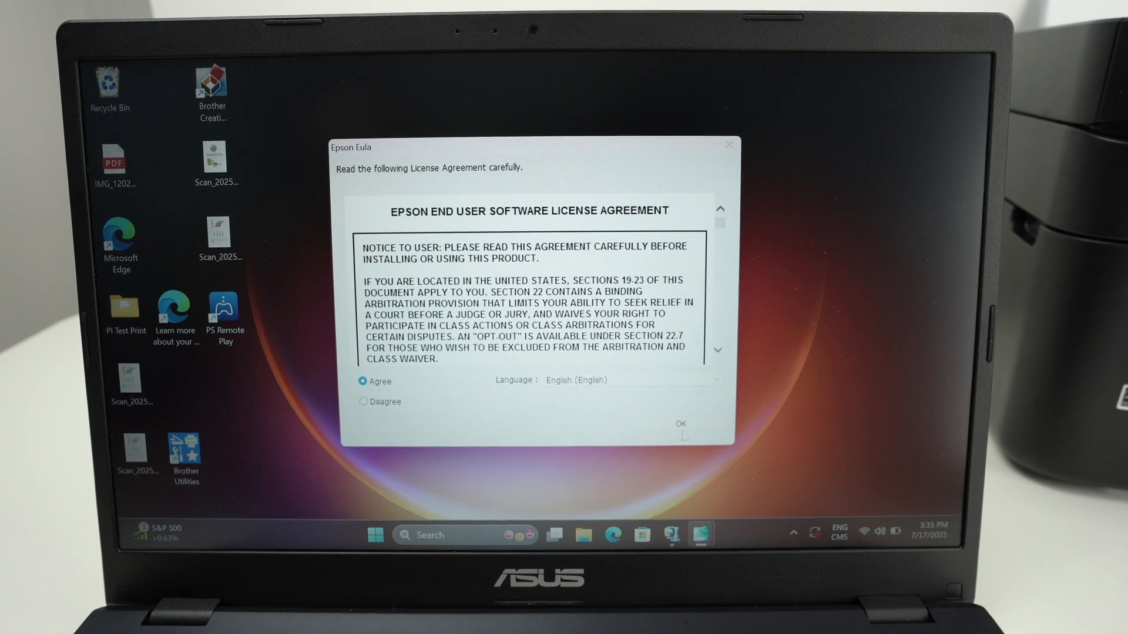
{"action": "left_click", "coordinate": [680, 424]}
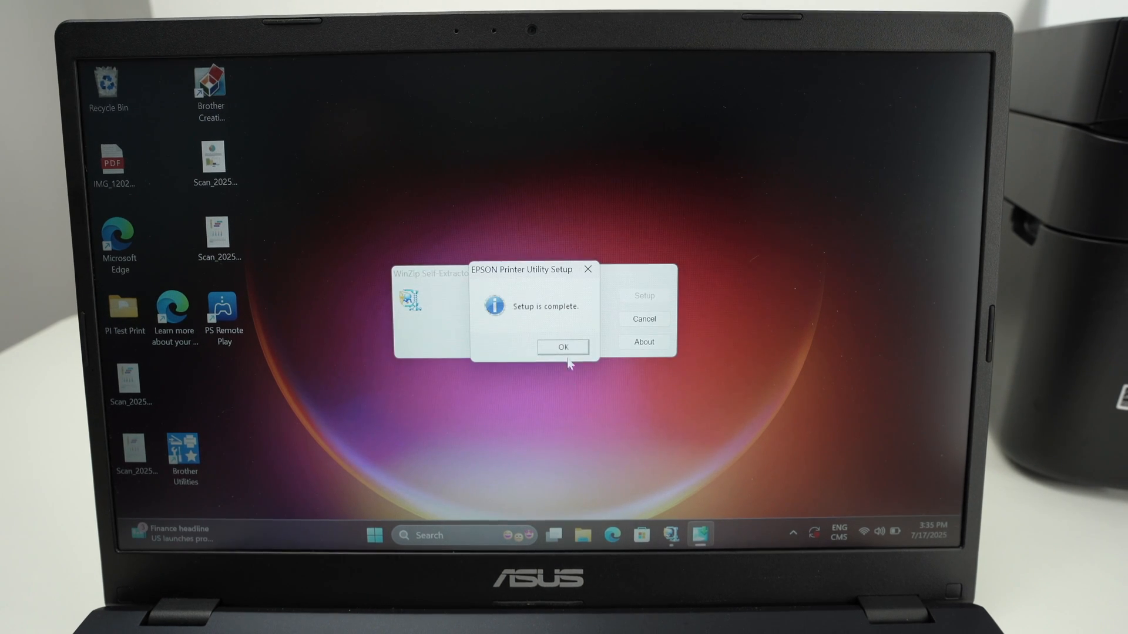
{"action": "left_click", "coordinate": [562, 347]}
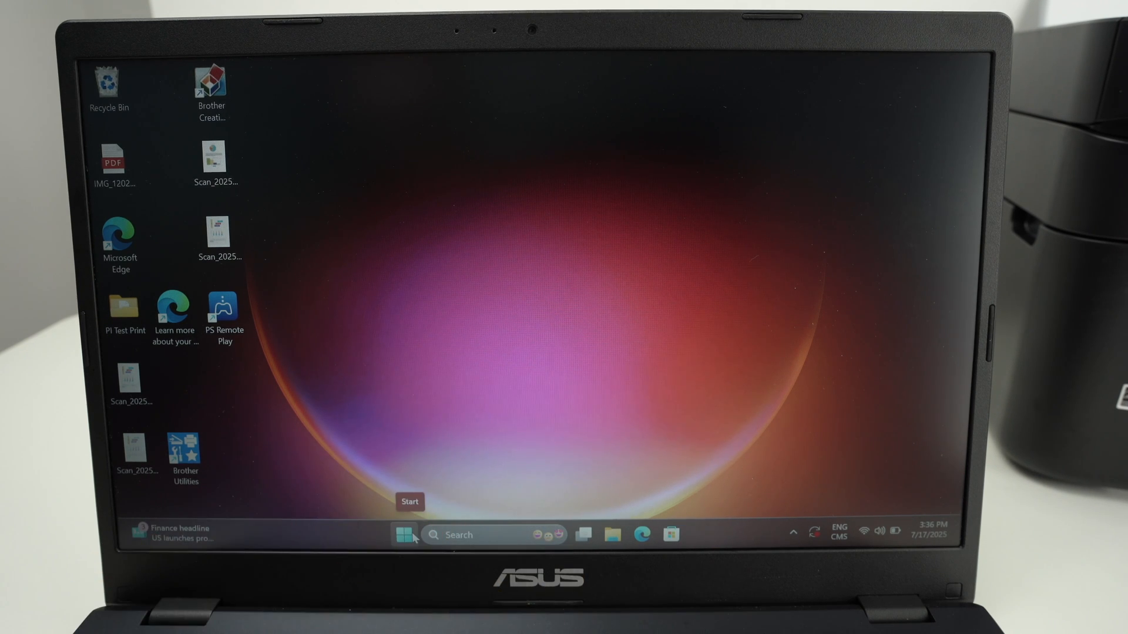
{"action": "left_click", "coordinate": [403, 536]}
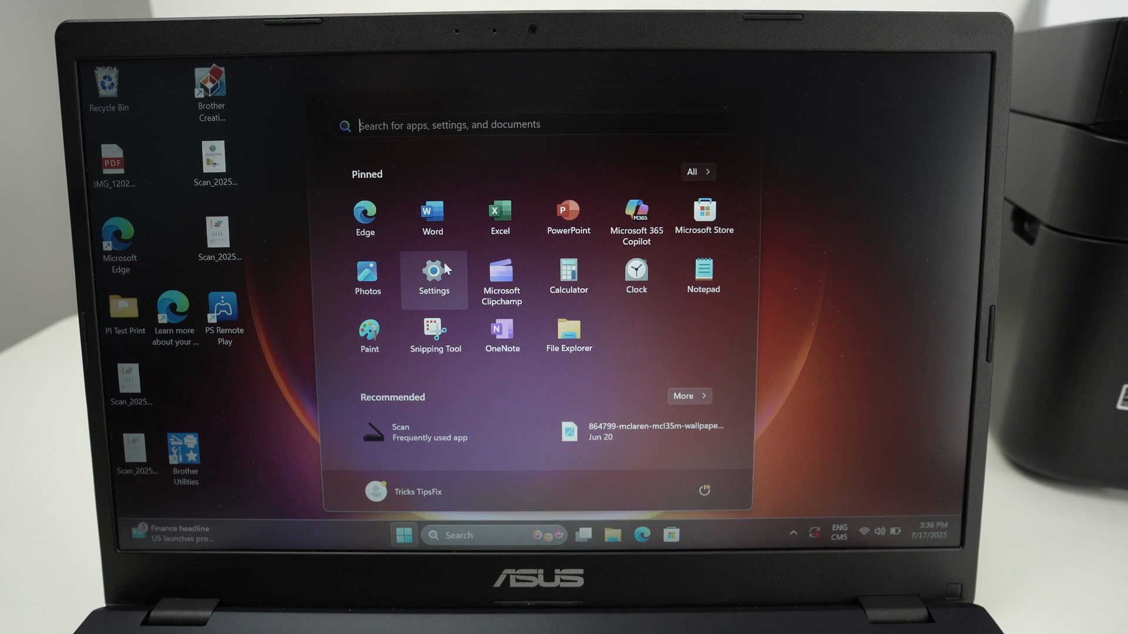
In Printers & scanners, discover and add the EPSON WF-2930 Series printer
{"action": "left_click", "coordinate": [433, 279]}
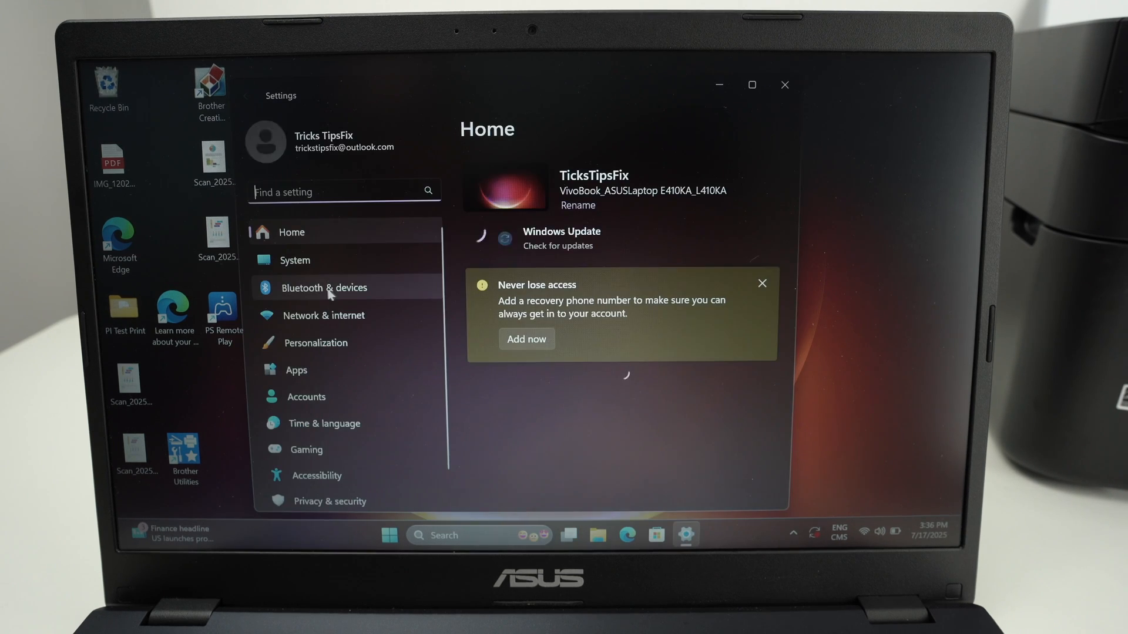
{"action": "left_click", "coordinate": [325, 287]}
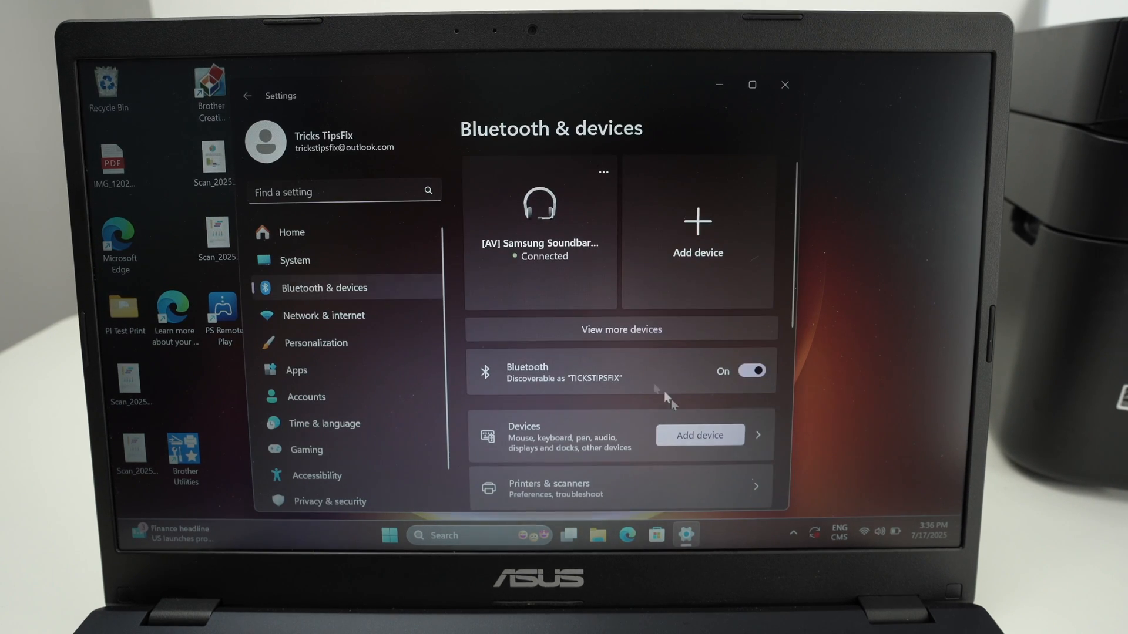
{"action": "scroll", "scroll_direction": "down", "scroll_amount": 3}
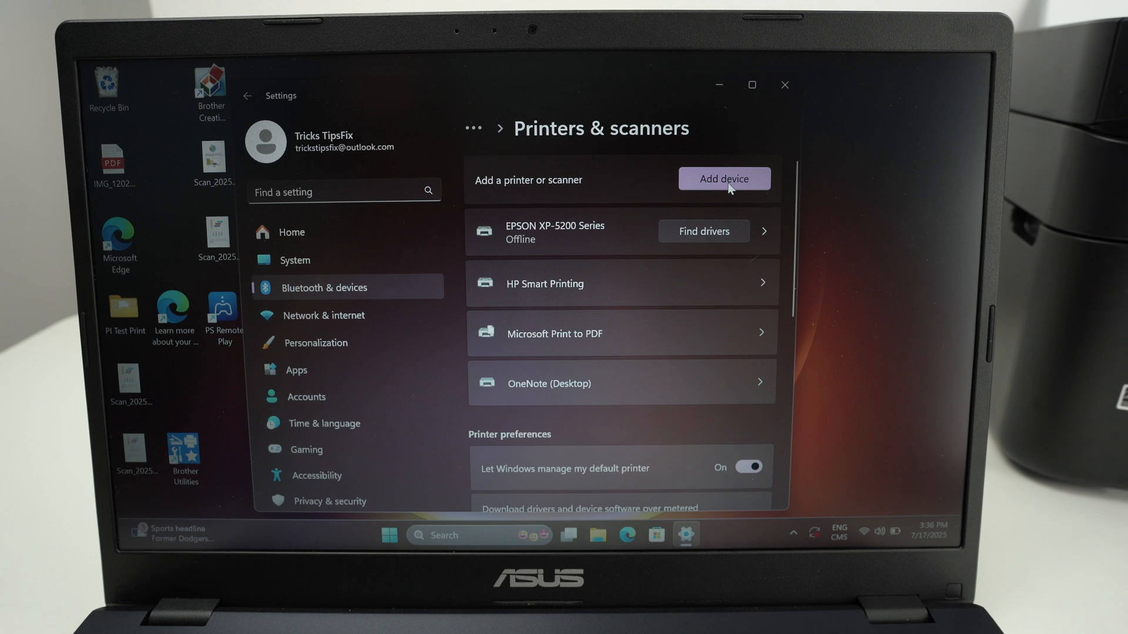
{"action": "left_click", "coordinate": [724, 179]}
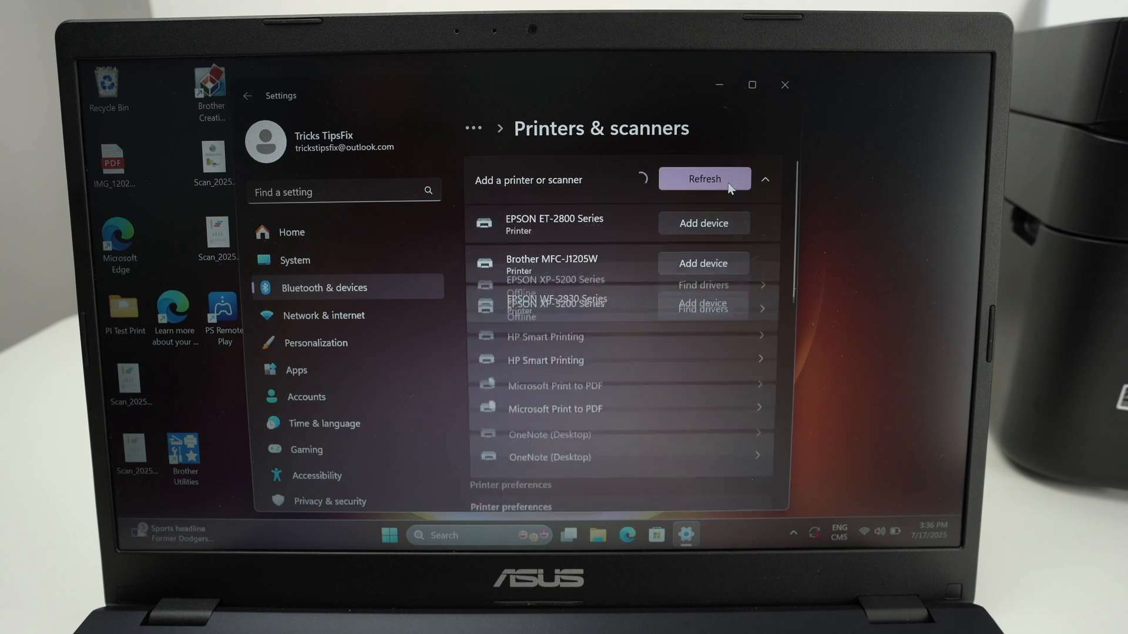
{"action": "left_click", "coordinate": [703, 178]}
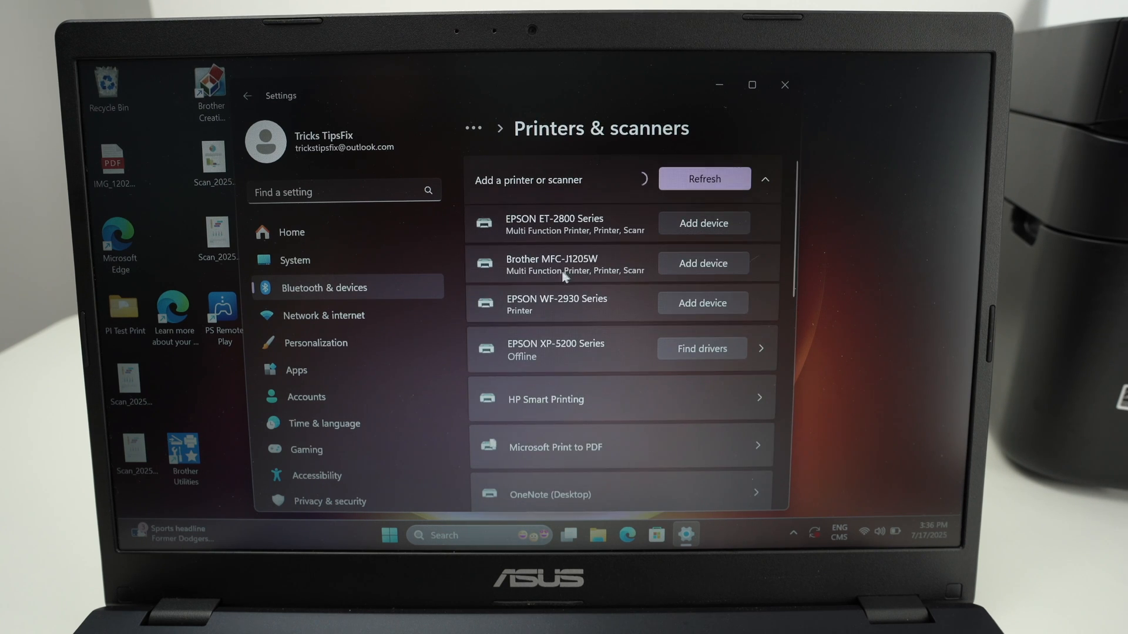
{"action": "mouse_move", "coordinate": [572, 308]}
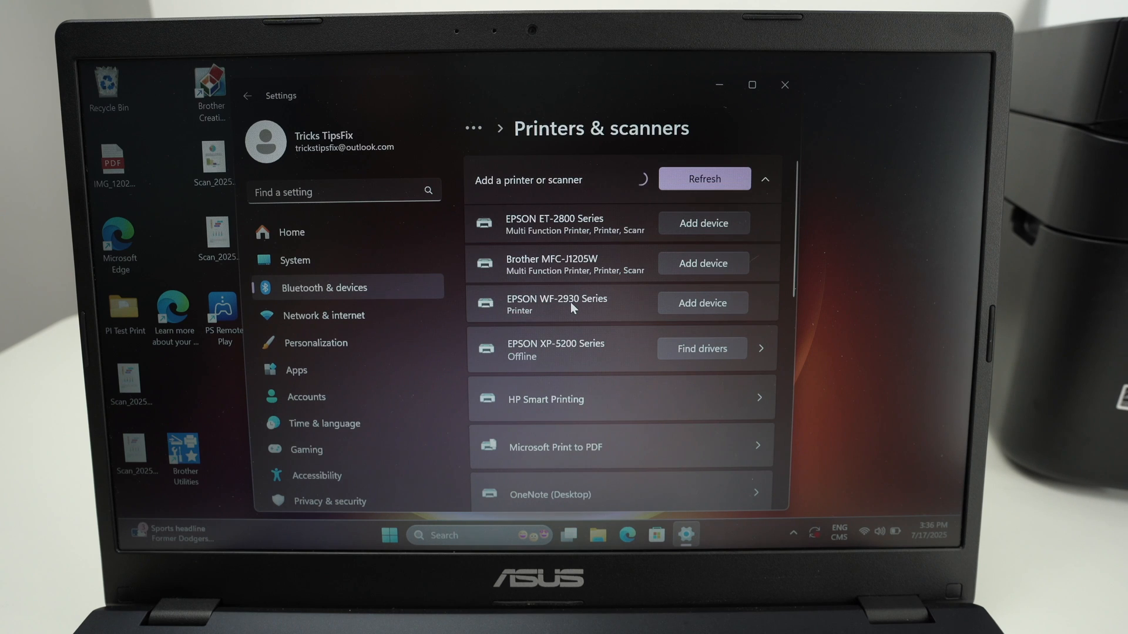
{"action": "left_click", "coordinate": [702, 303]}
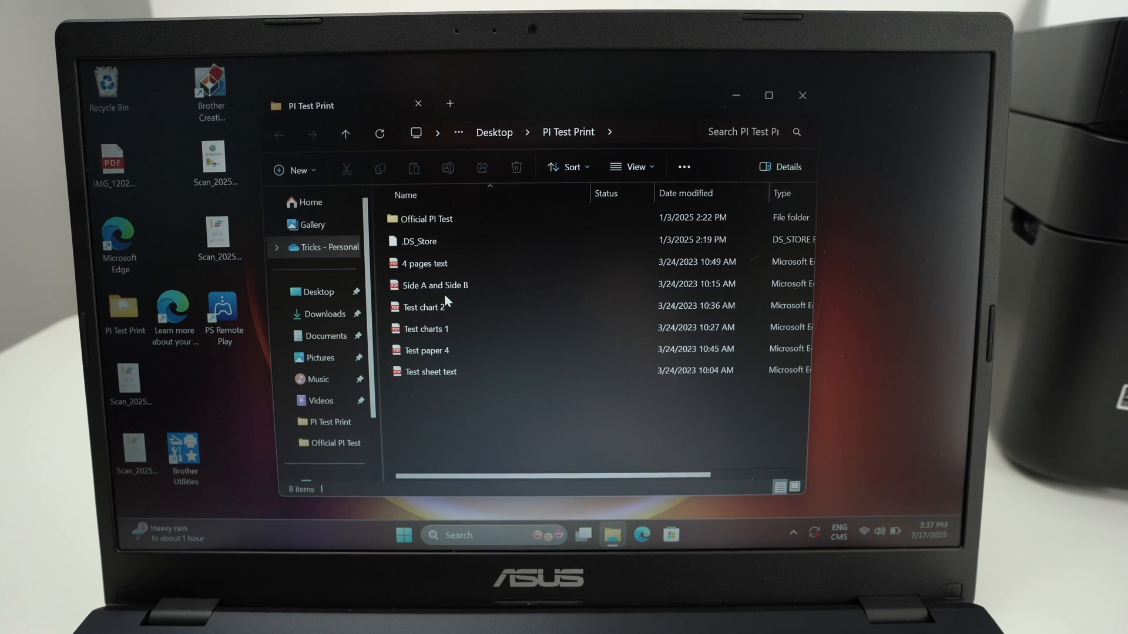
Open the 'Side A and Side B' test PDF in Microsoft Edge
{"action": "double_click", "coordinate": [435, 285]}
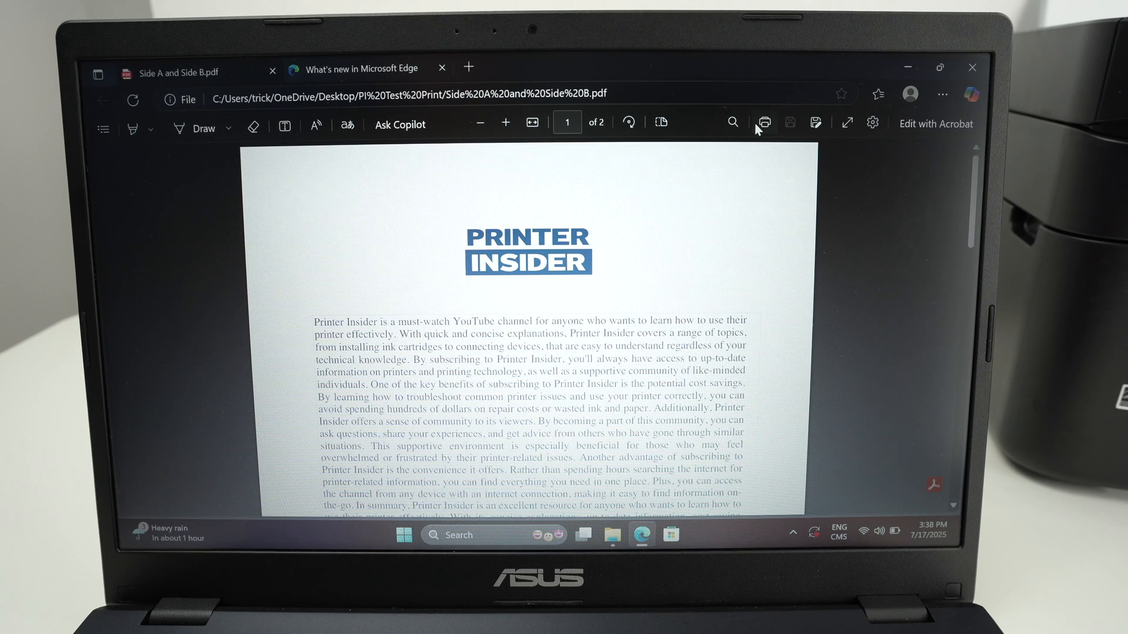
In Edge's print settings, choose EPSON072510 (WF-2930 Series) as the printer
{"action": "left_click", "coordinate": [764, 122]}
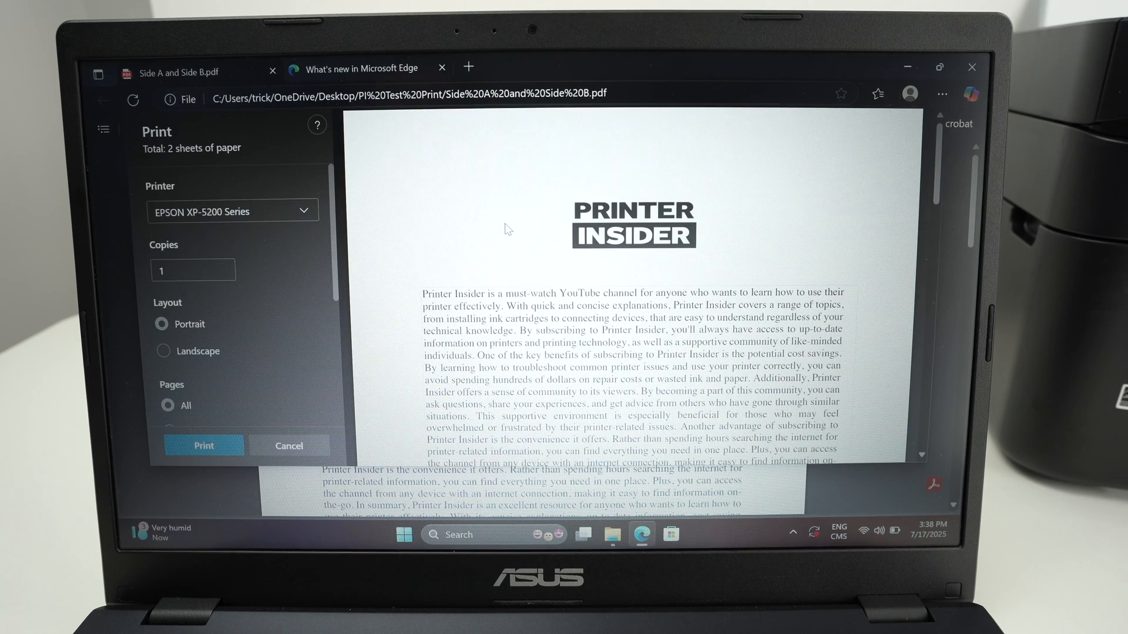
{"action": "mouse_move", "coordinate": [426, 146]}
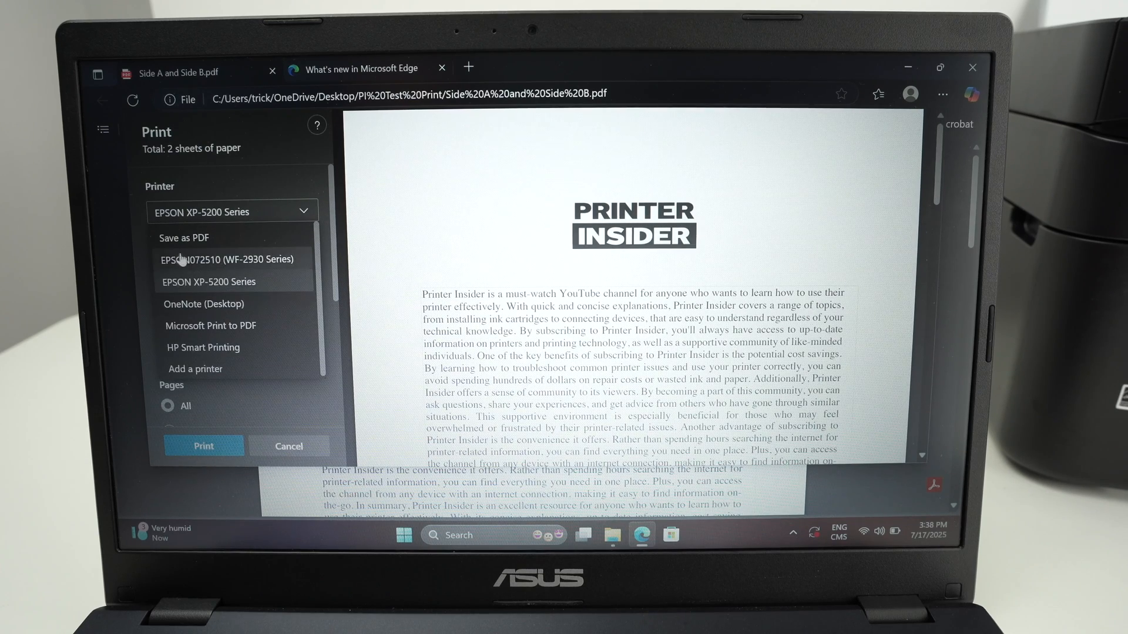
{"action": "left_click", "coordinate": [229, 259]}
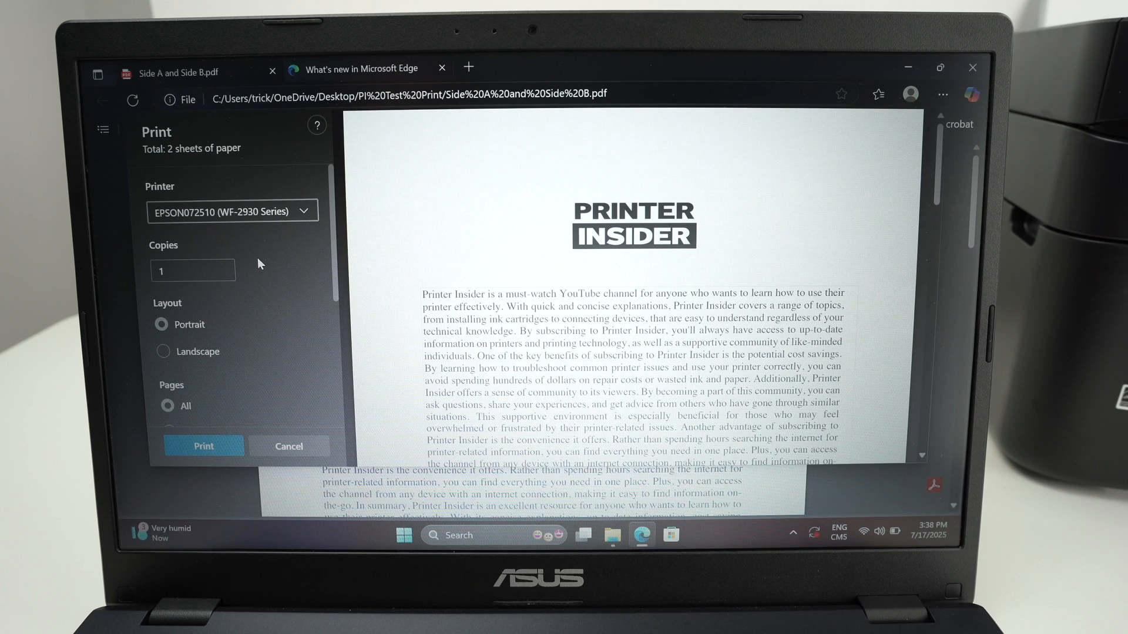
{"action": "mouse_move", "coordinate": [292, 357]}
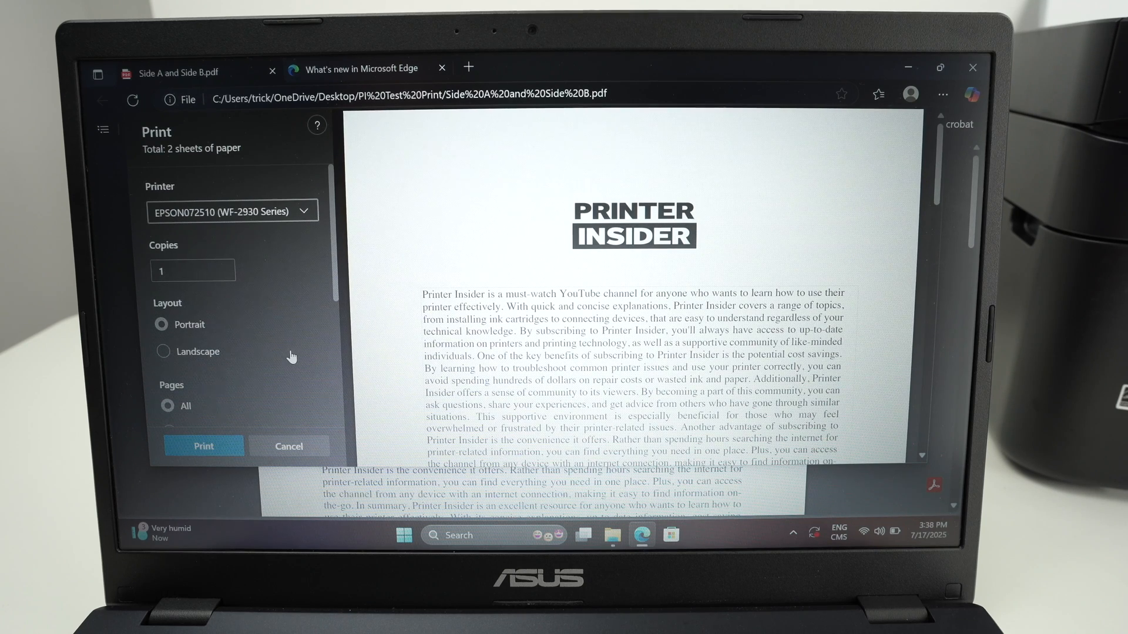
{"action": "scroll", "scroll_direction": "down", "scroll_amount": 3}
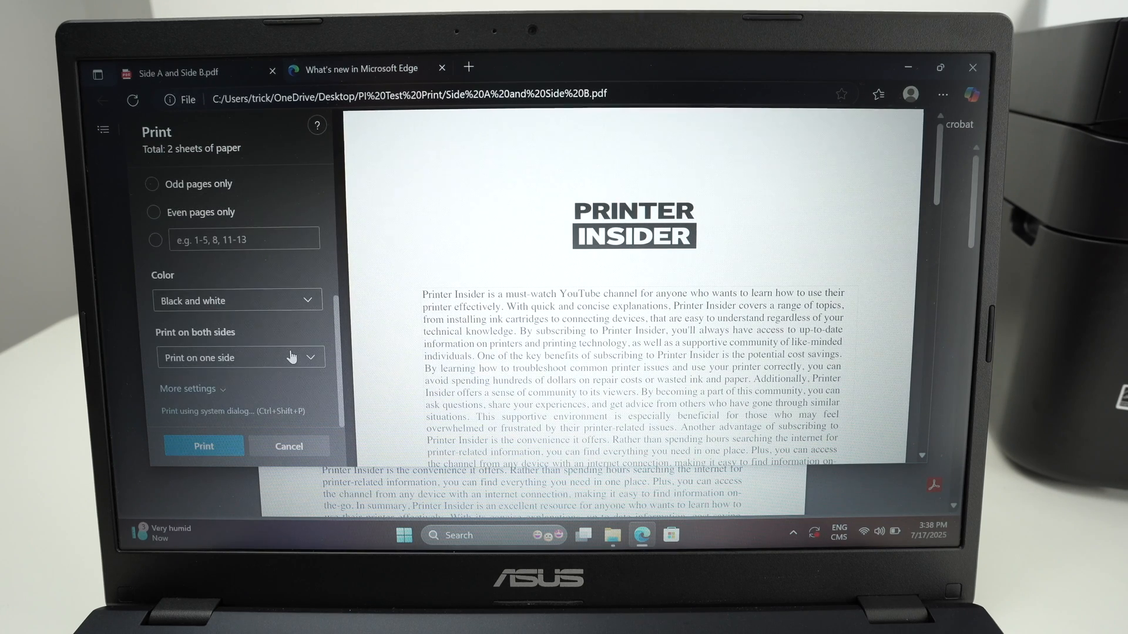
{"action": "left_click", "coordinate": [289, 446]}
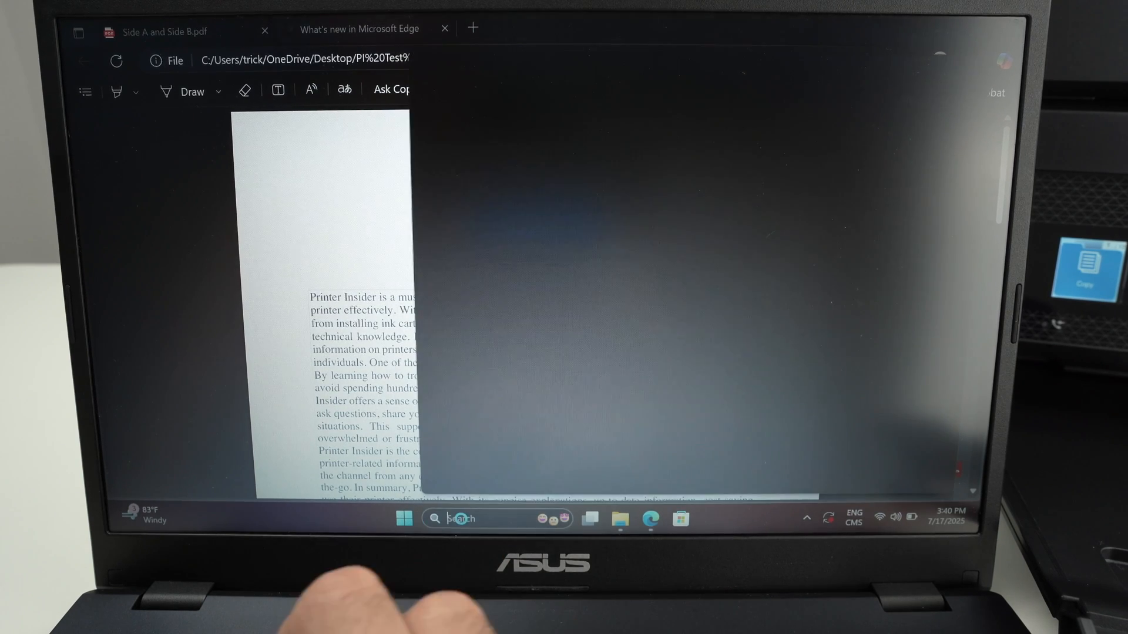
Search Windows for 'scan' to find the Scan app
{"action": "type", "text": "scan"}
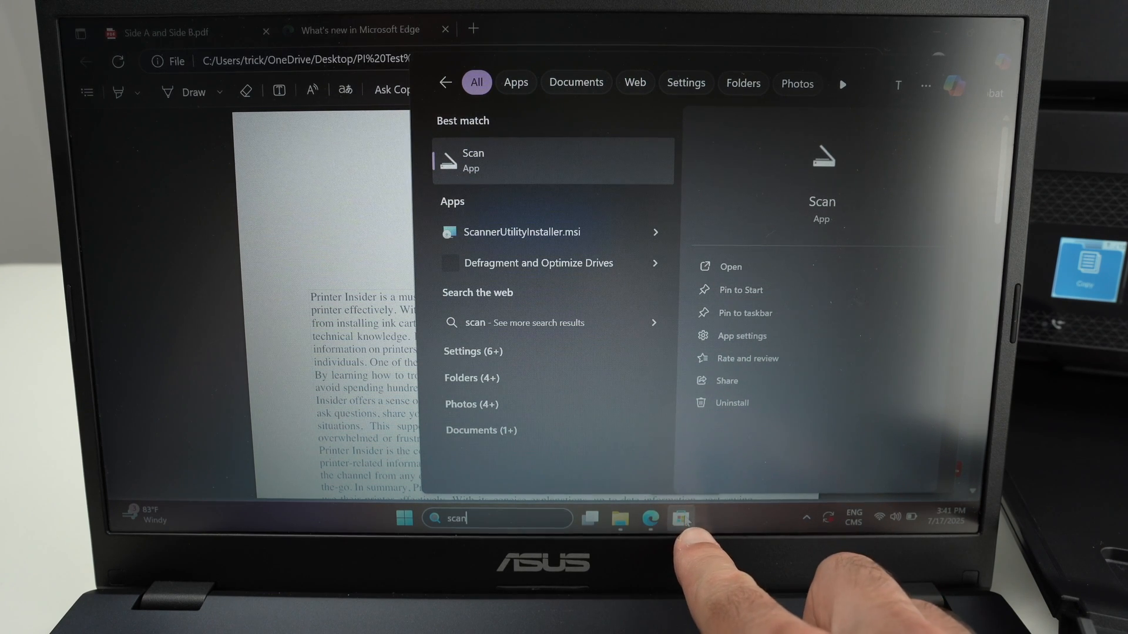
{"action": "mouse_move", "coordinate": [669, 532]}
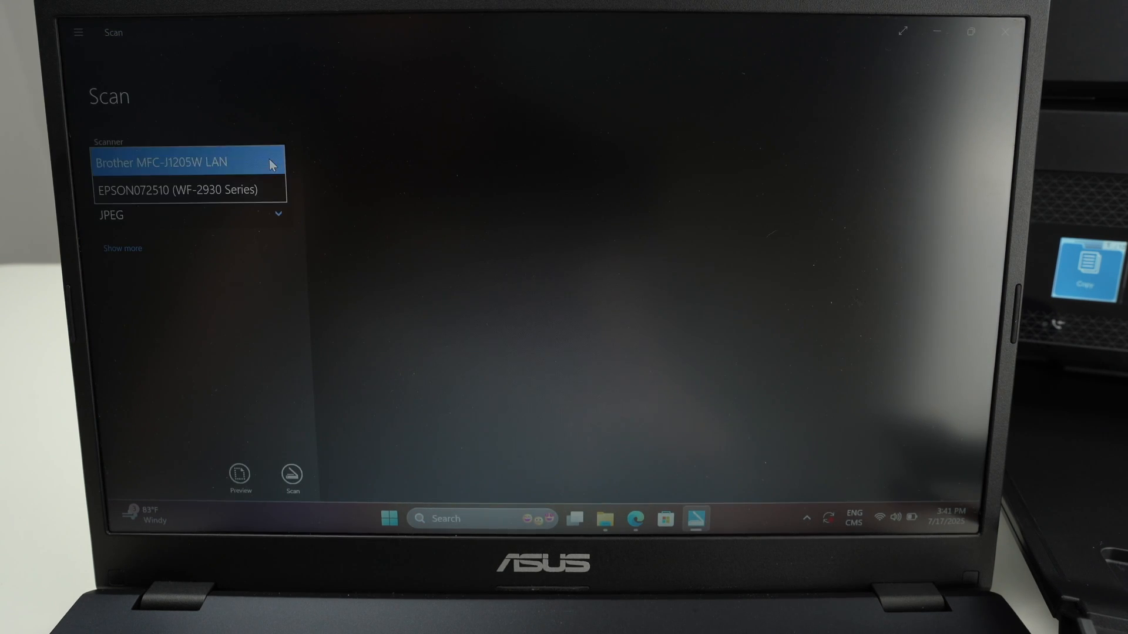
Scan a flatbed page from the WF-2930 to a PDF on the Desktop
{"action": "left_click", "coordinate": [175, 189]}
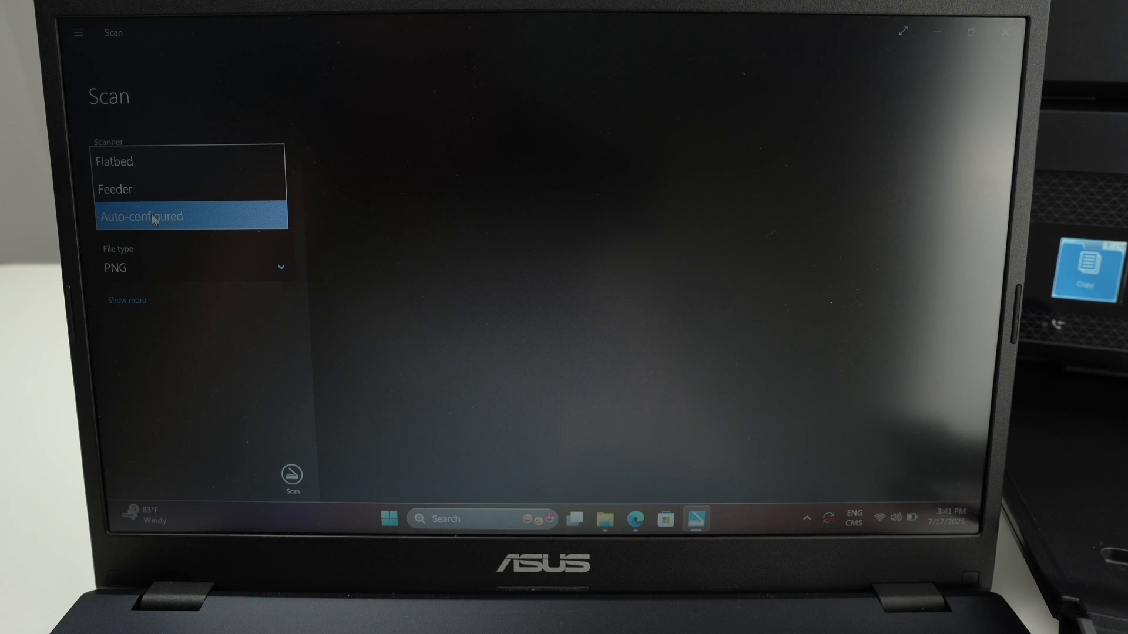
{"action": "mouse_move", "coordinate": [126, 161]}
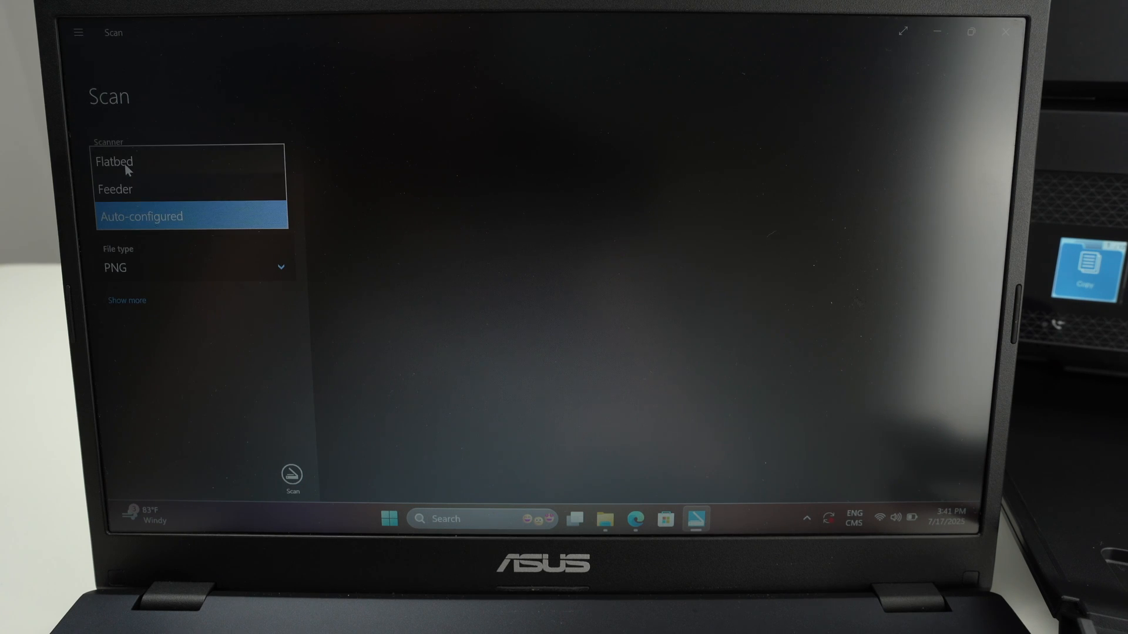
{"action": "mouse_move", "coordinate": [142, 171]}
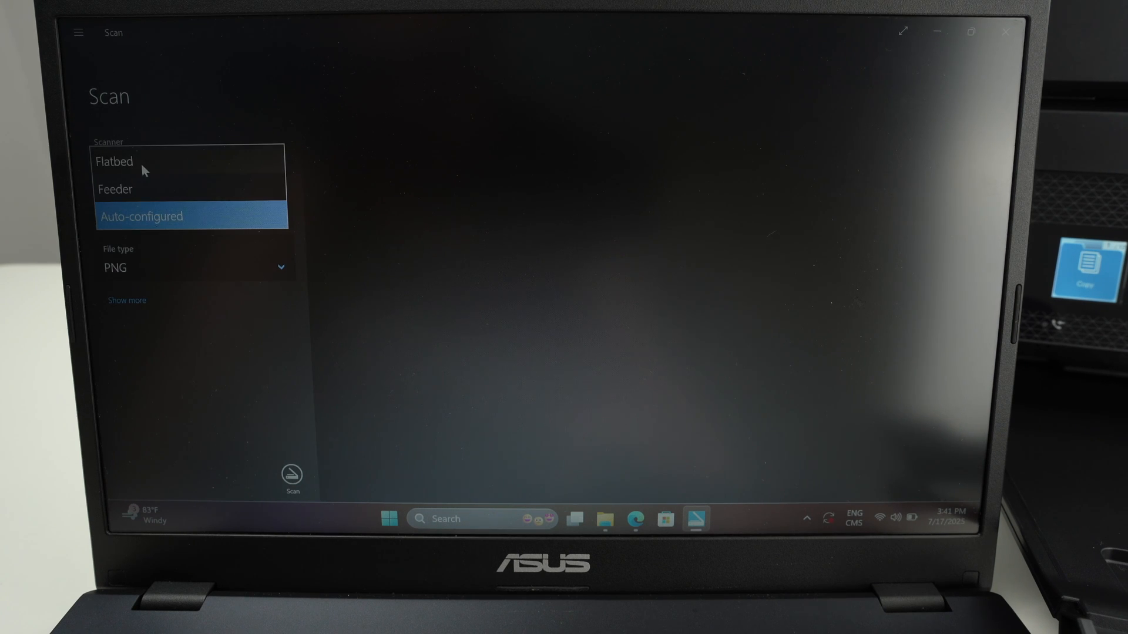
{"action": "mouse_move", "coordinate": [142, 199]}
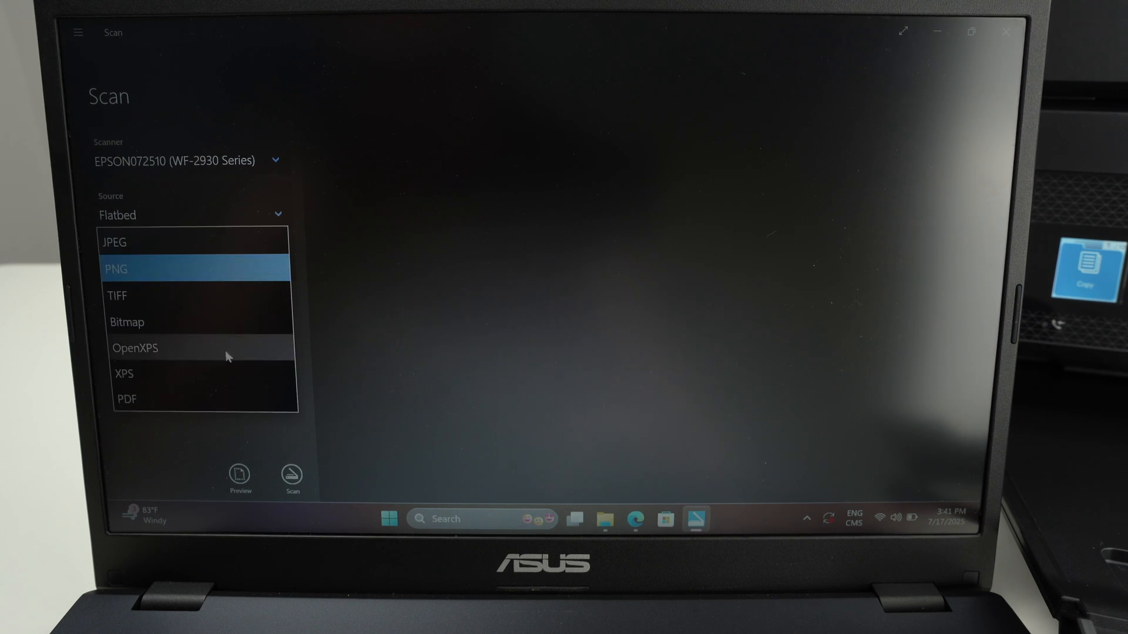
{"action": "left_click", "coordinate": [126, 400]}
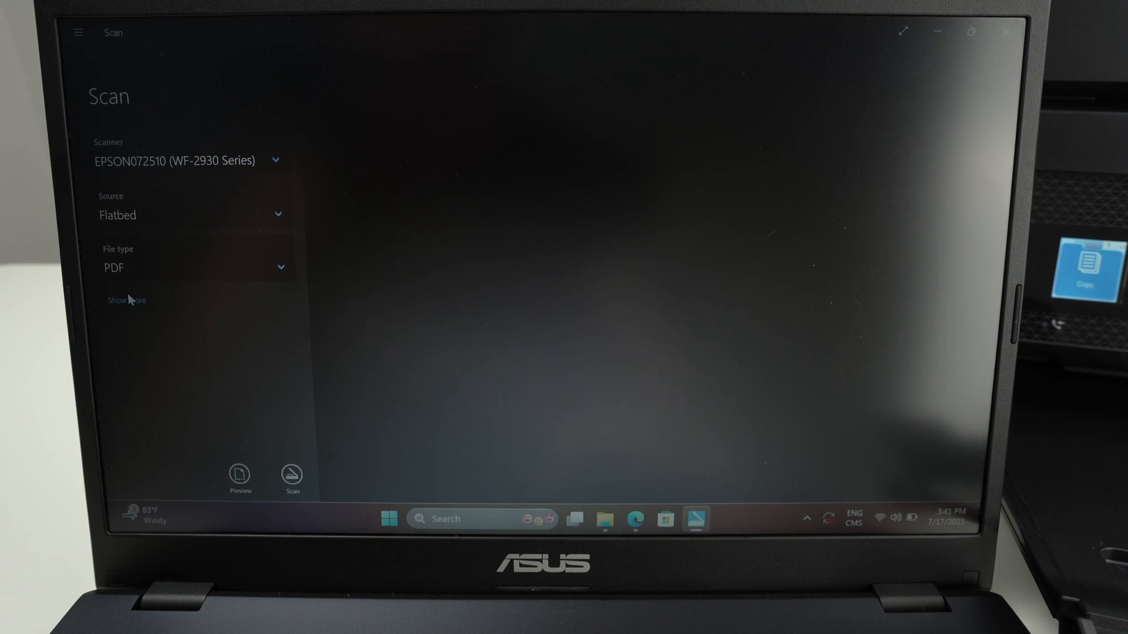
{"action": "left_click", "coordinate": [127, 300]}
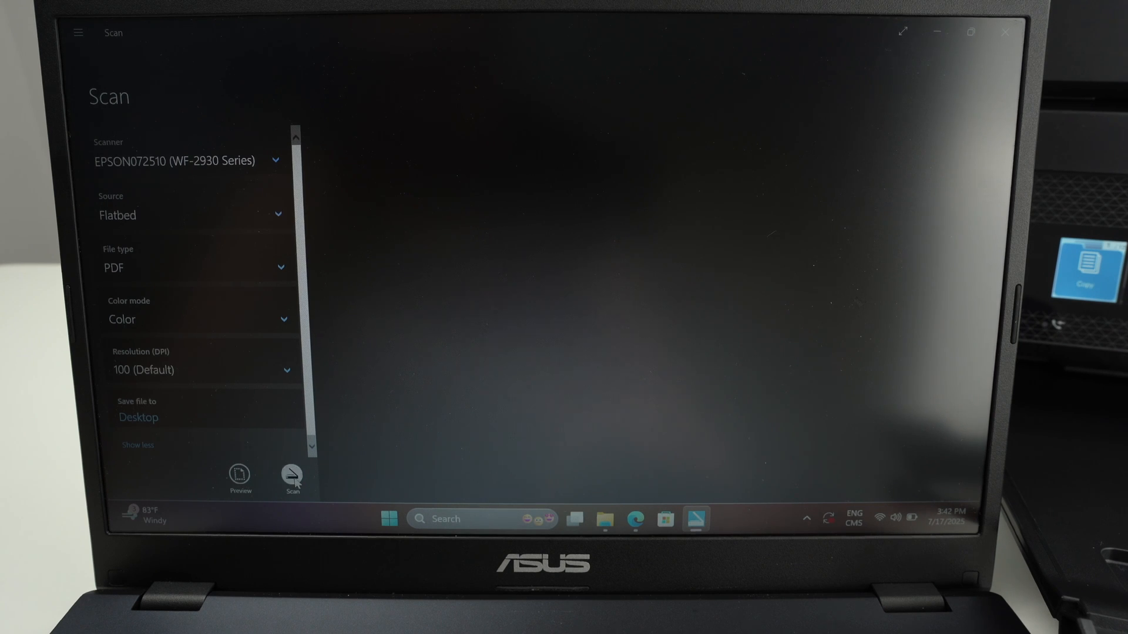
{"action": "left_click", "coordinate": [293, 477]}
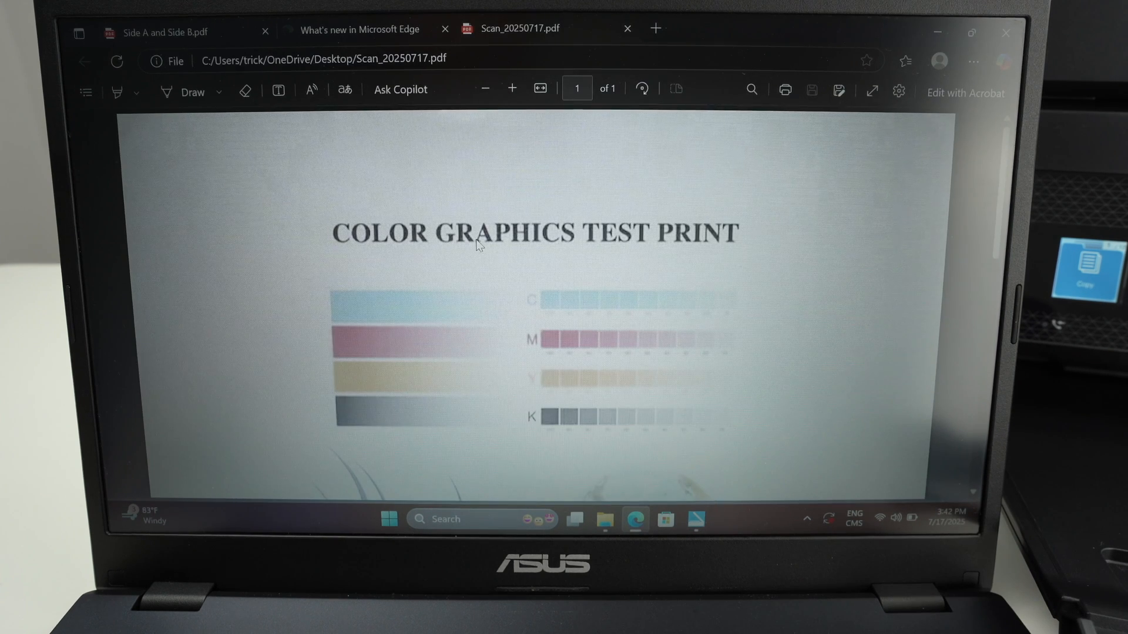
Scroll down the scanned Scan_20250717.pdf to the bar chart and PRINTER INSIDER logo, then back to the title
{"action": "scroll", "scroll_direction": "down", "scroll_amount": 3}
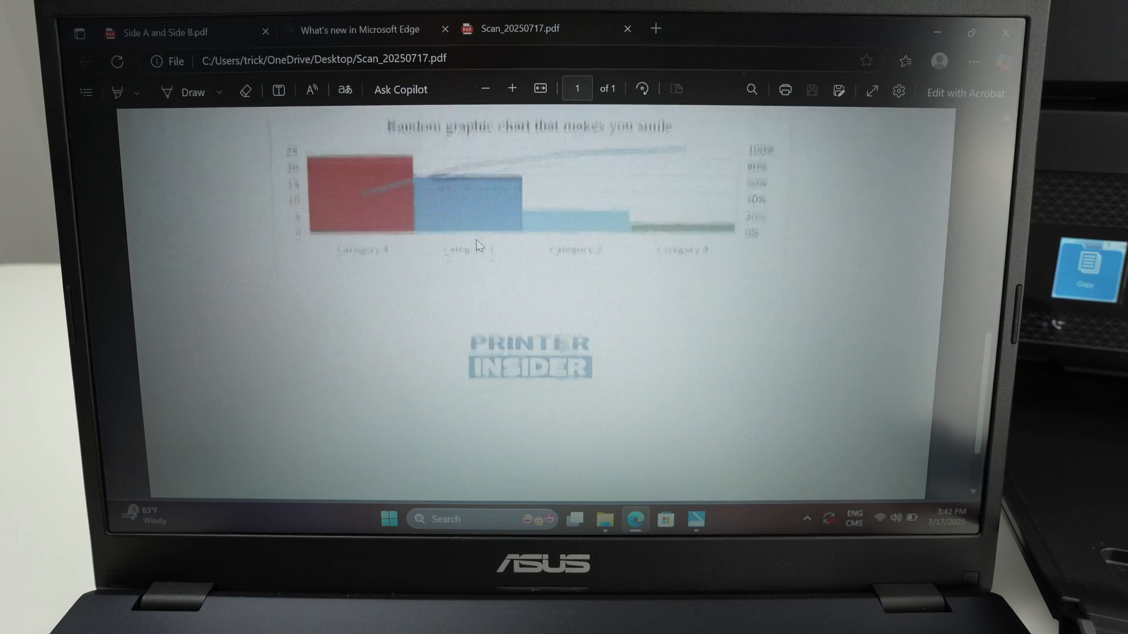
{"action": "scroll", "scroll_direction": "up", "scroll_amount": 3}
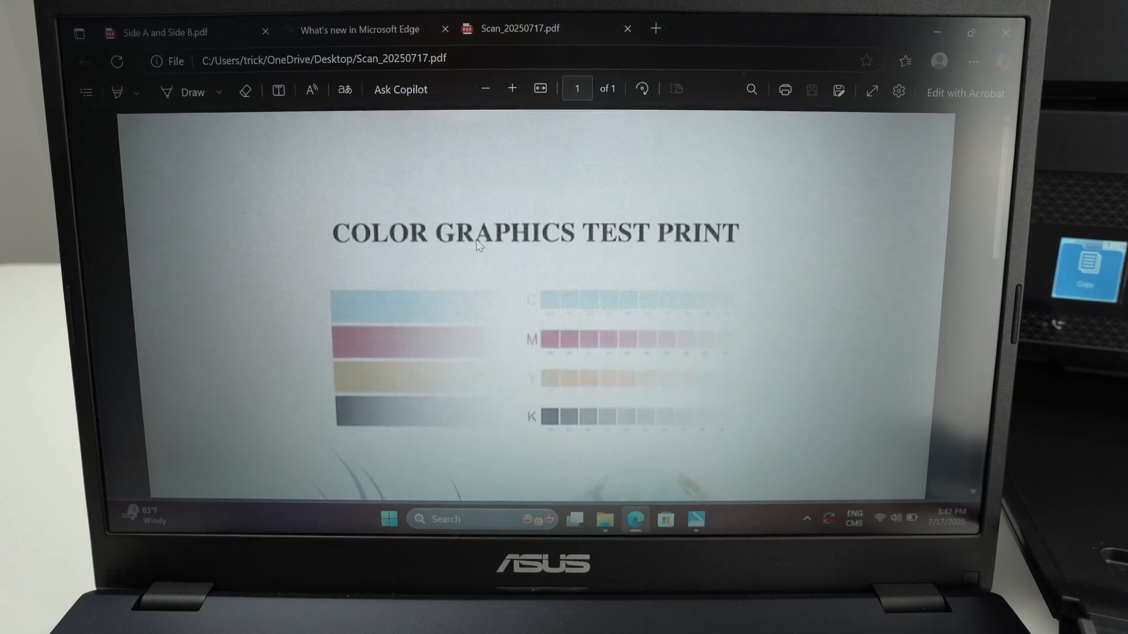